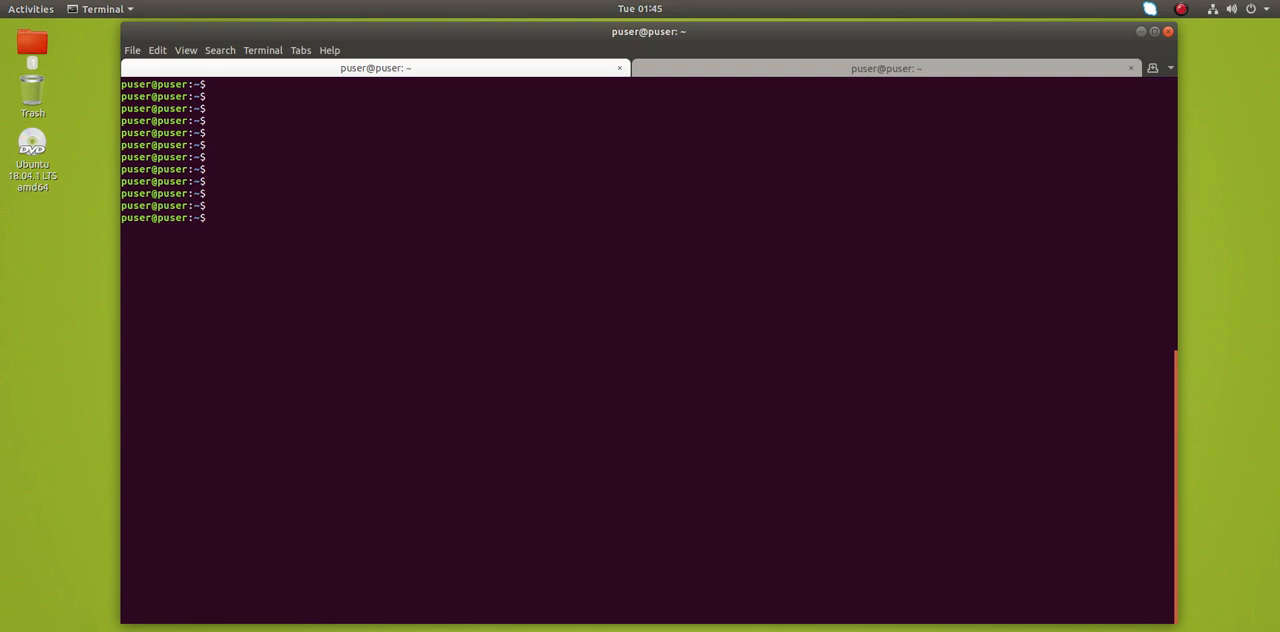
Open /etc/mongodb.conf in vim with sudo, entering the administrator password
type("sudo")
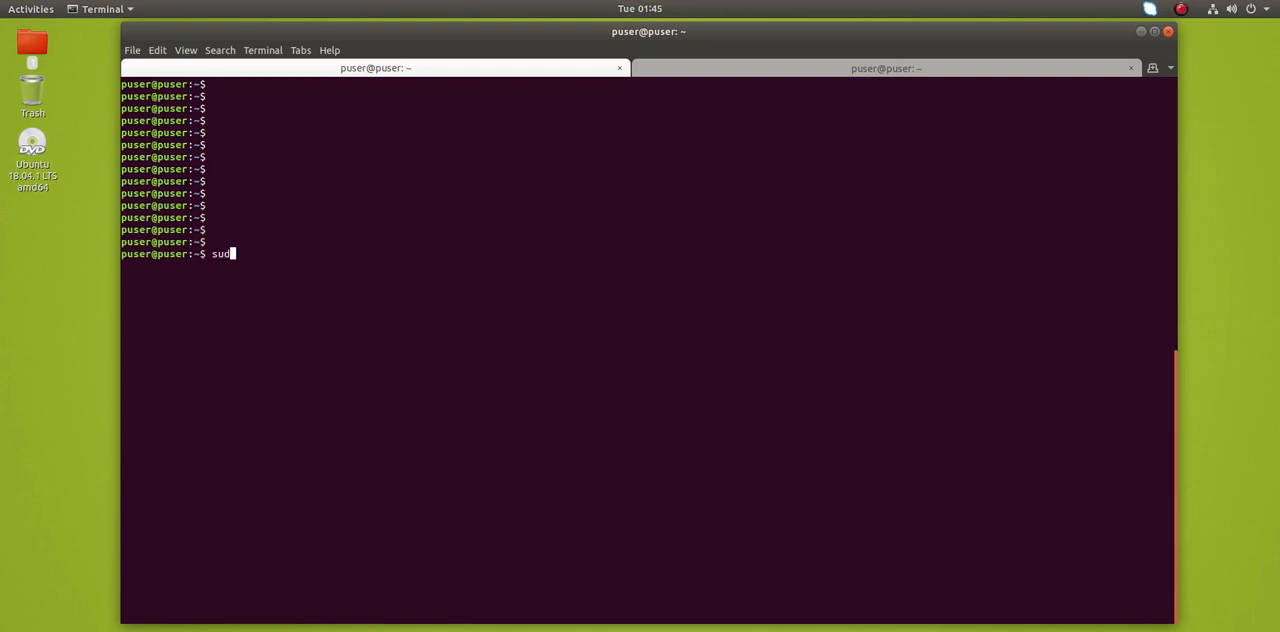
type("o vim /e")
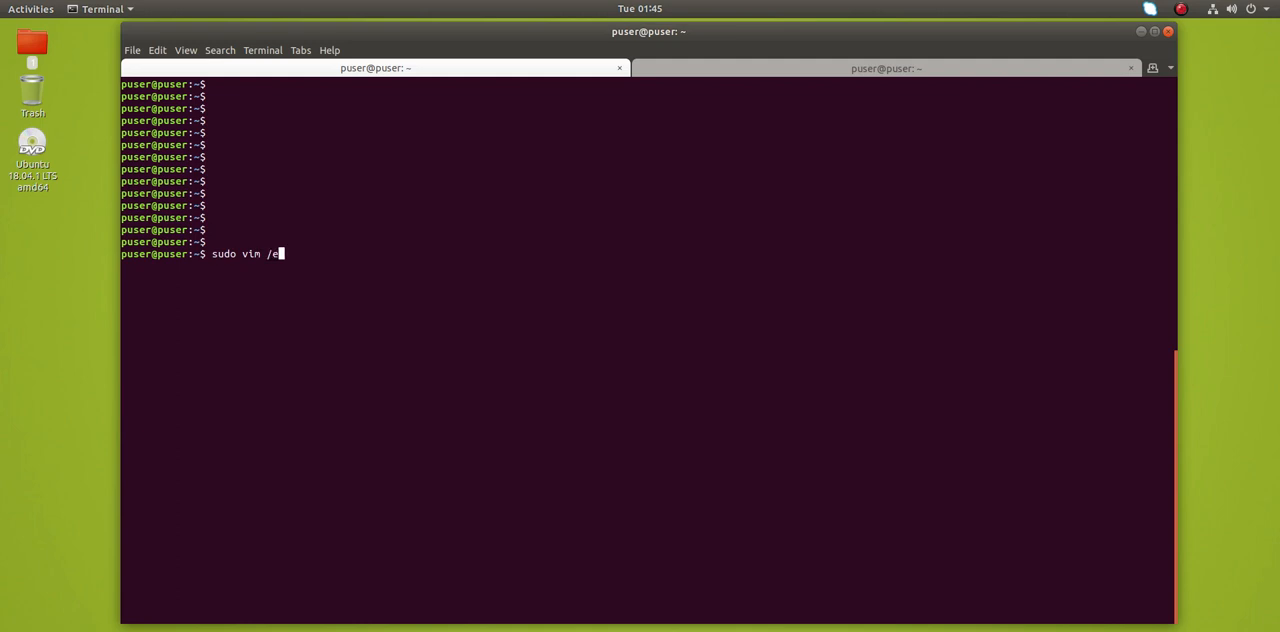
type("tc/mongodb.conf")
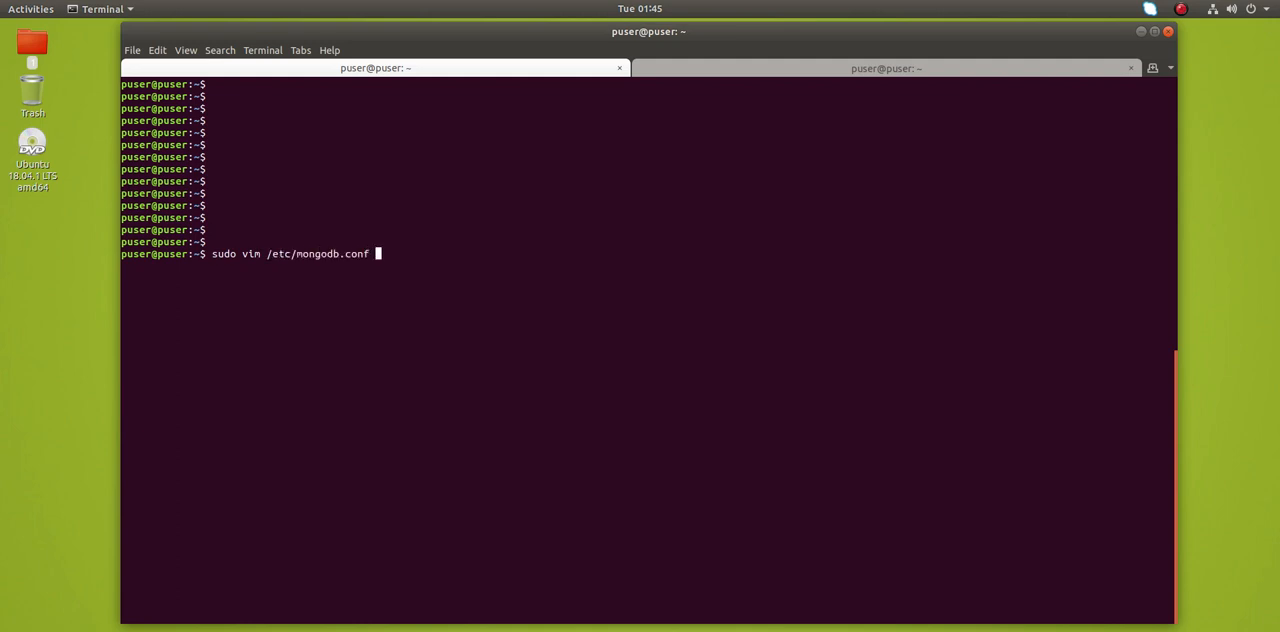
key("Return")
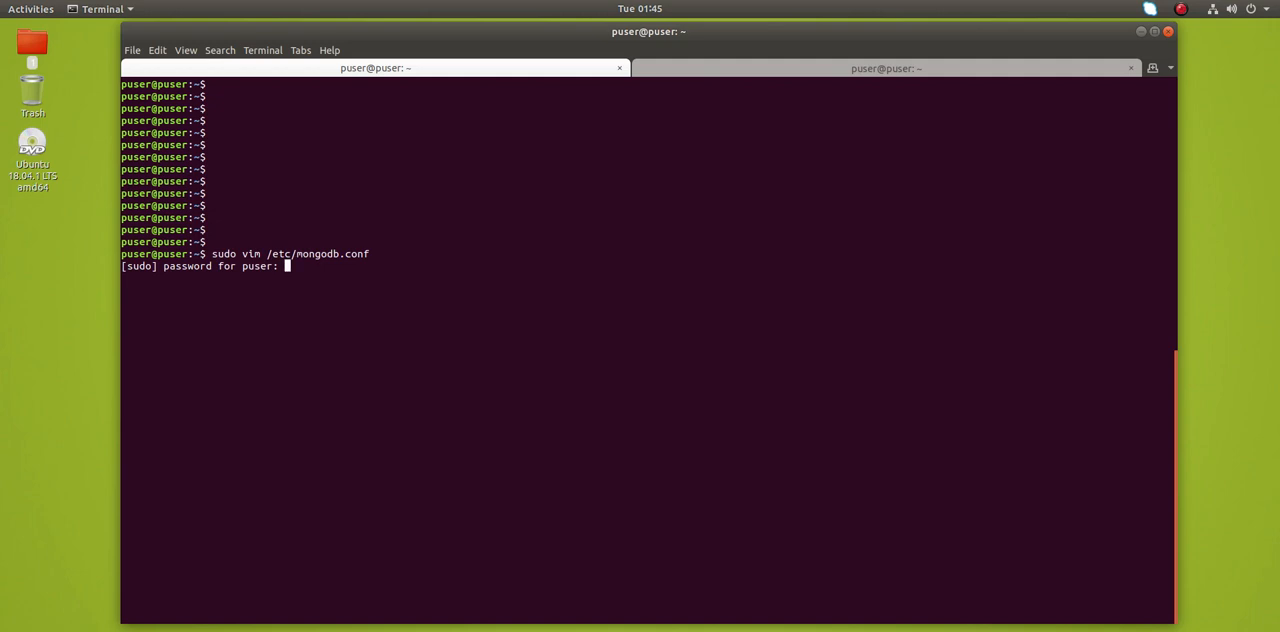
key("Return")
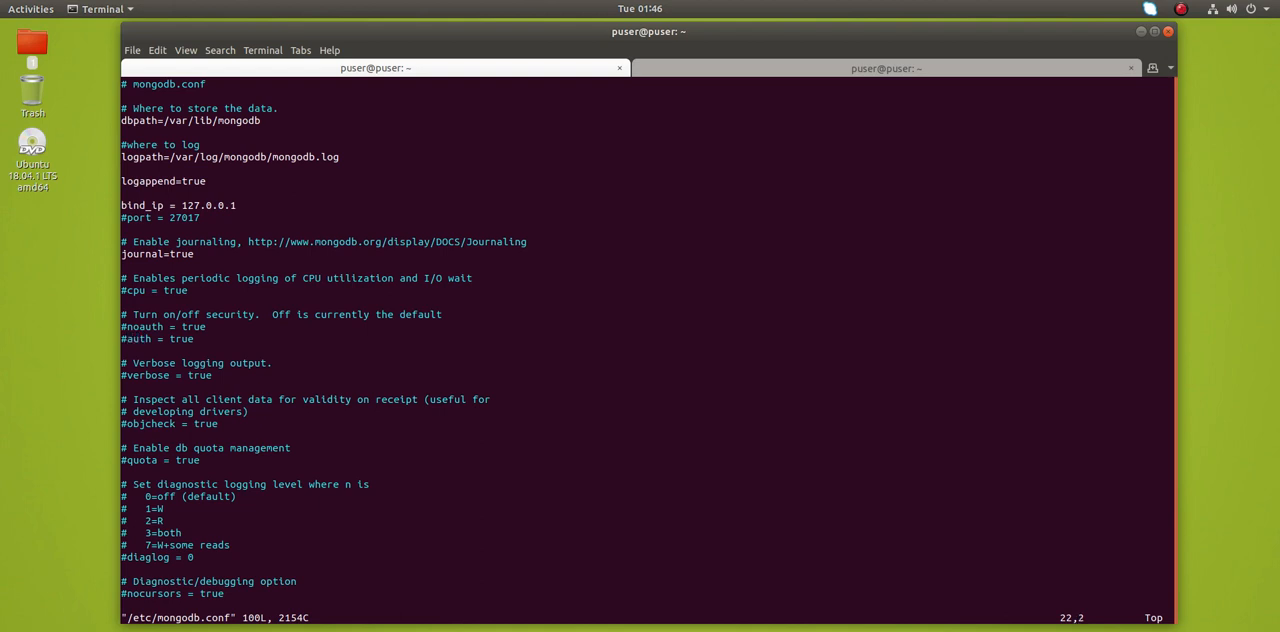
Uncomment the auth = true line in mongodb.conf and save with :wq
key("i")
type(":wq")
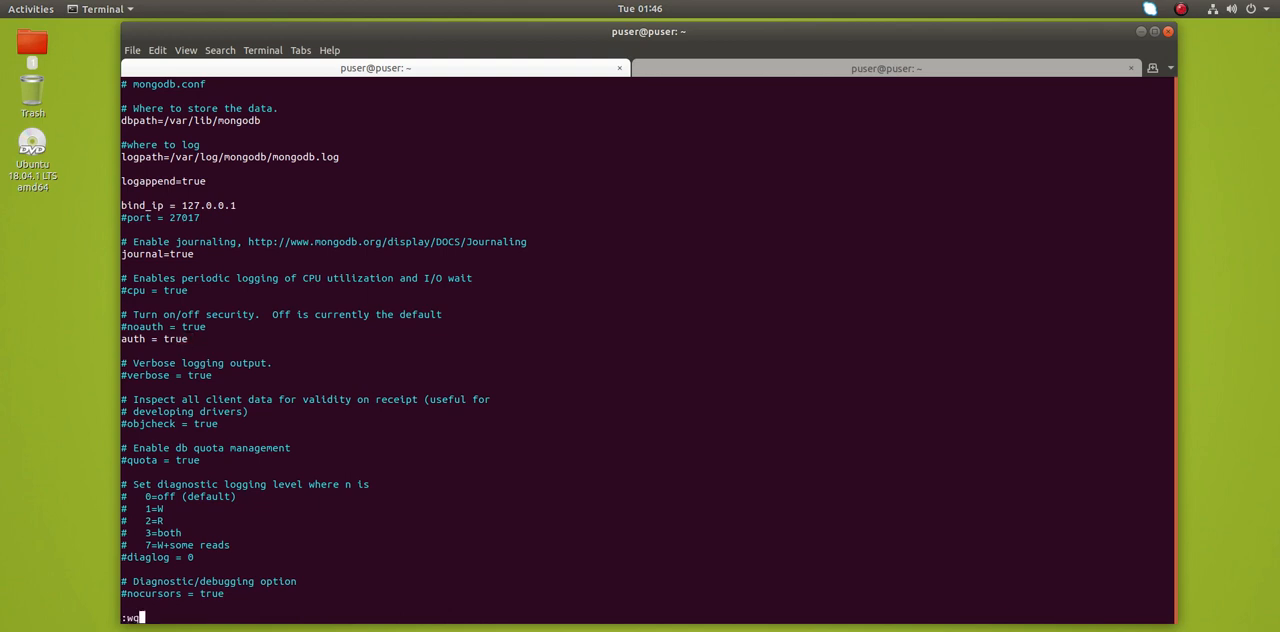
key("Return")
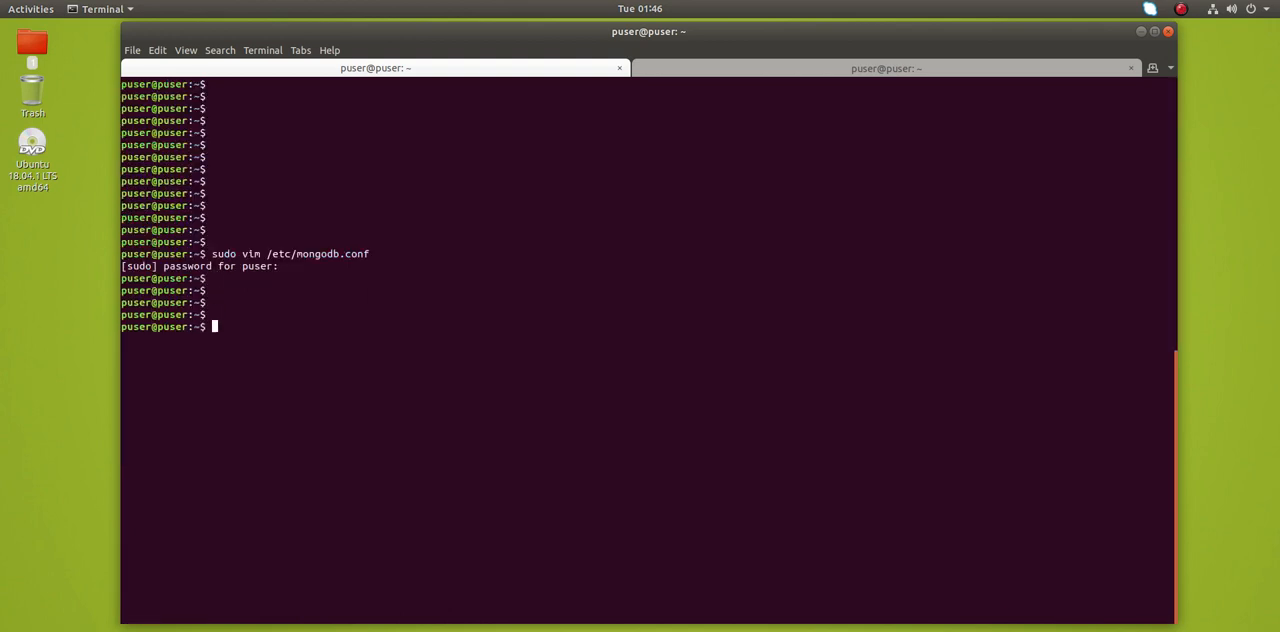
Restart the mongodb service with systemctl and check its status is active and running
type("sudo sydt")
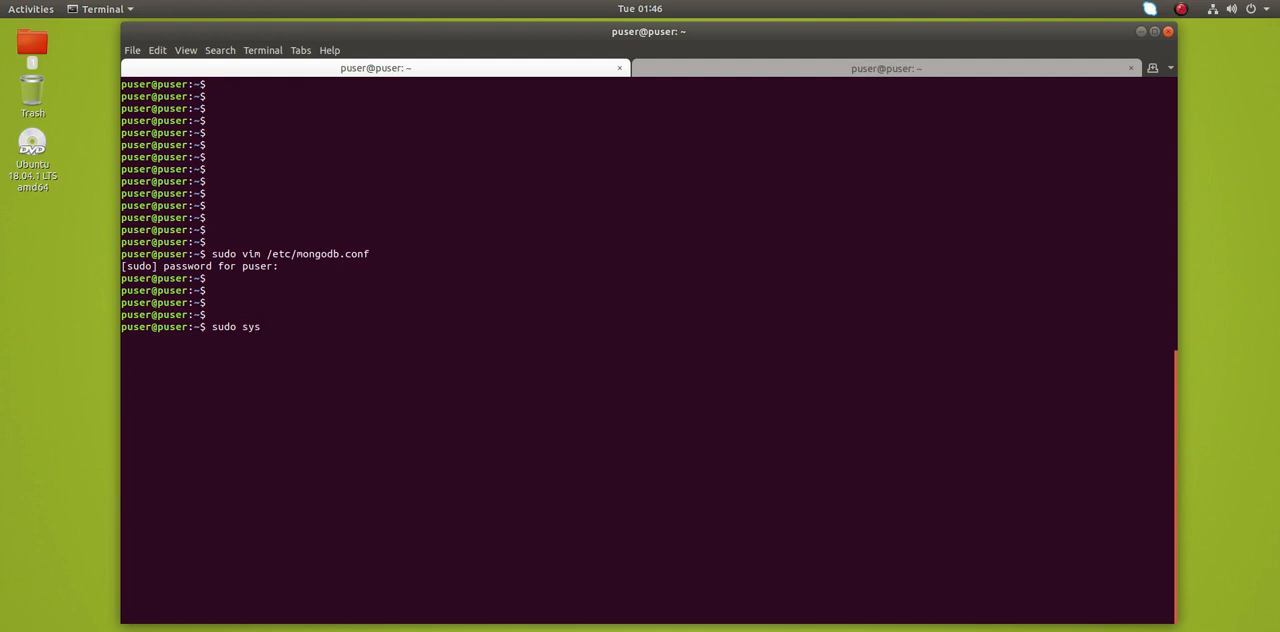
type("temctl")
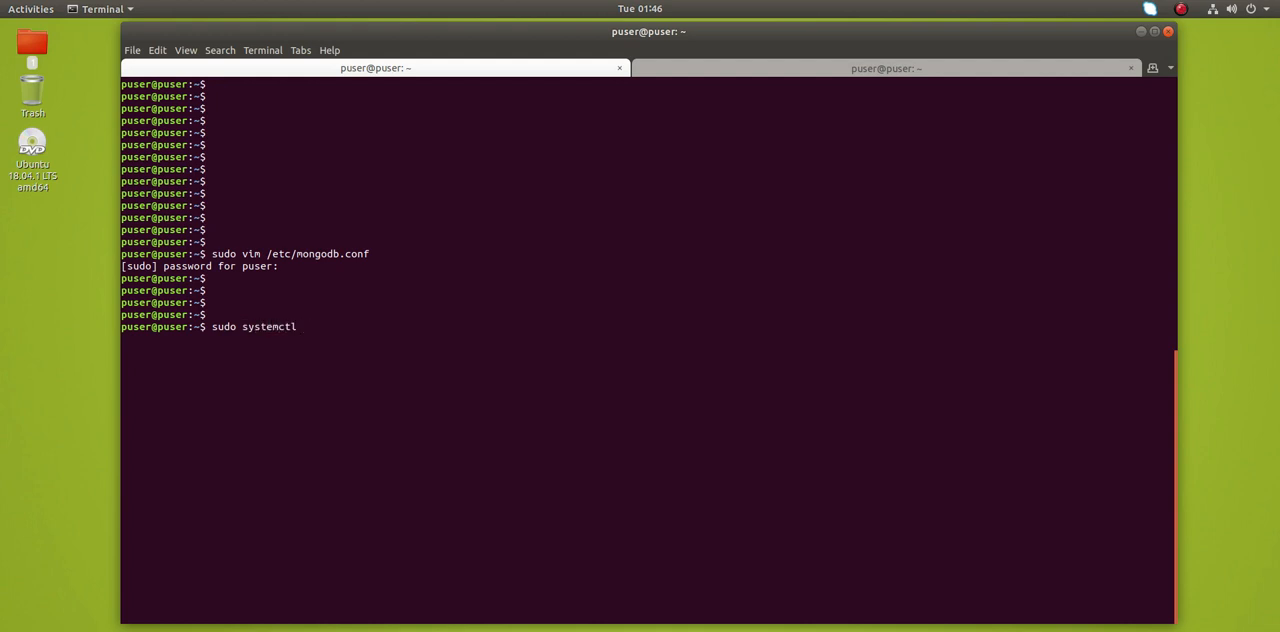
type("restart")
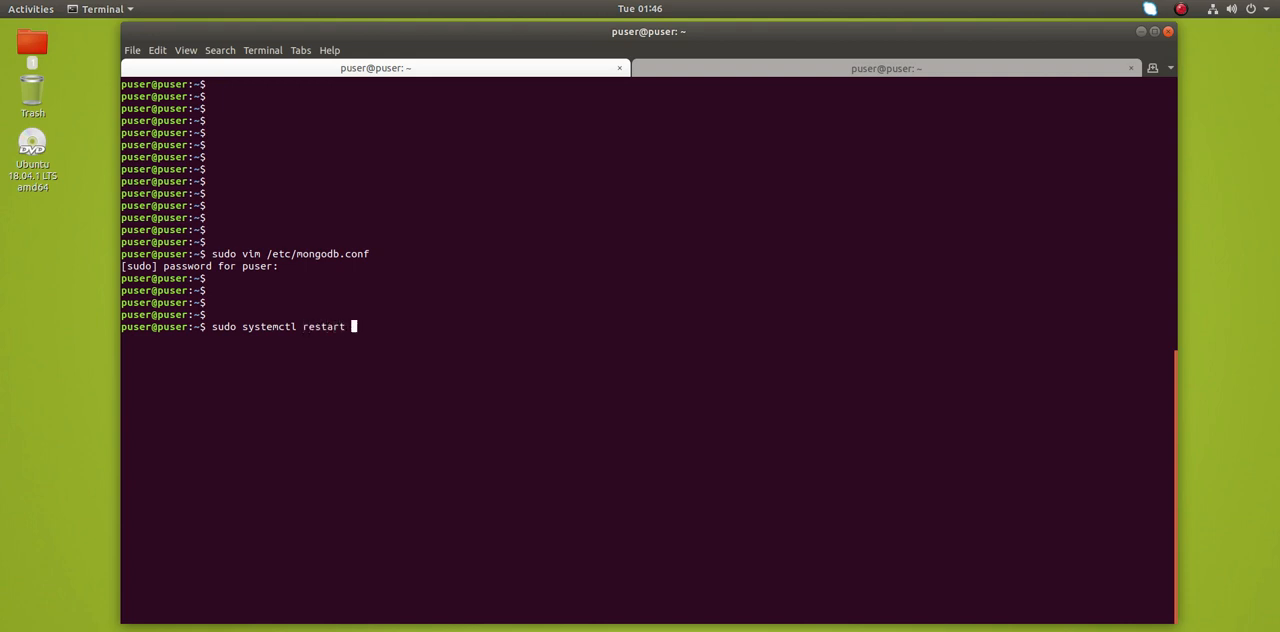
type("mon")
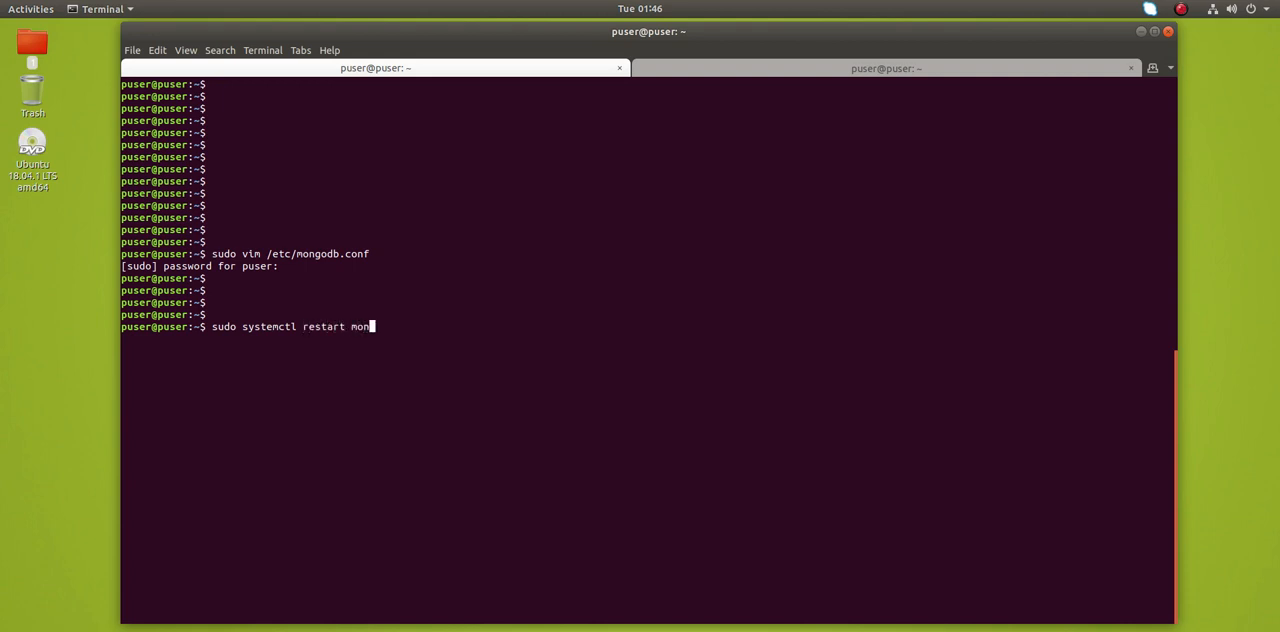
type("godb")
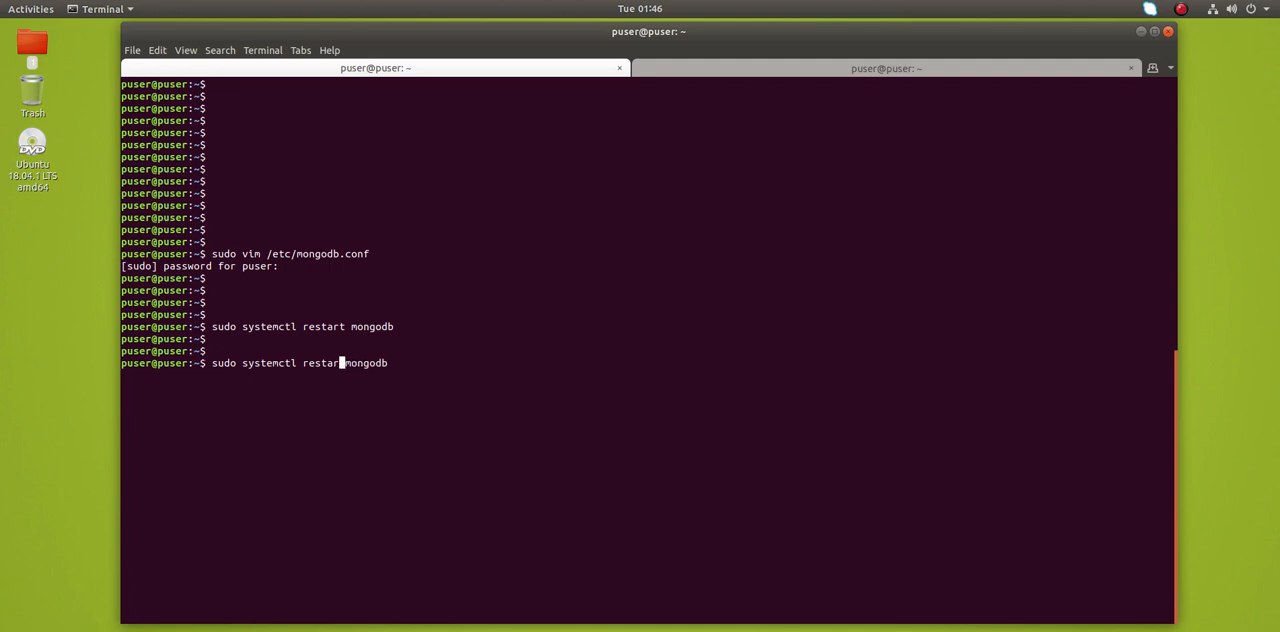
type("status")
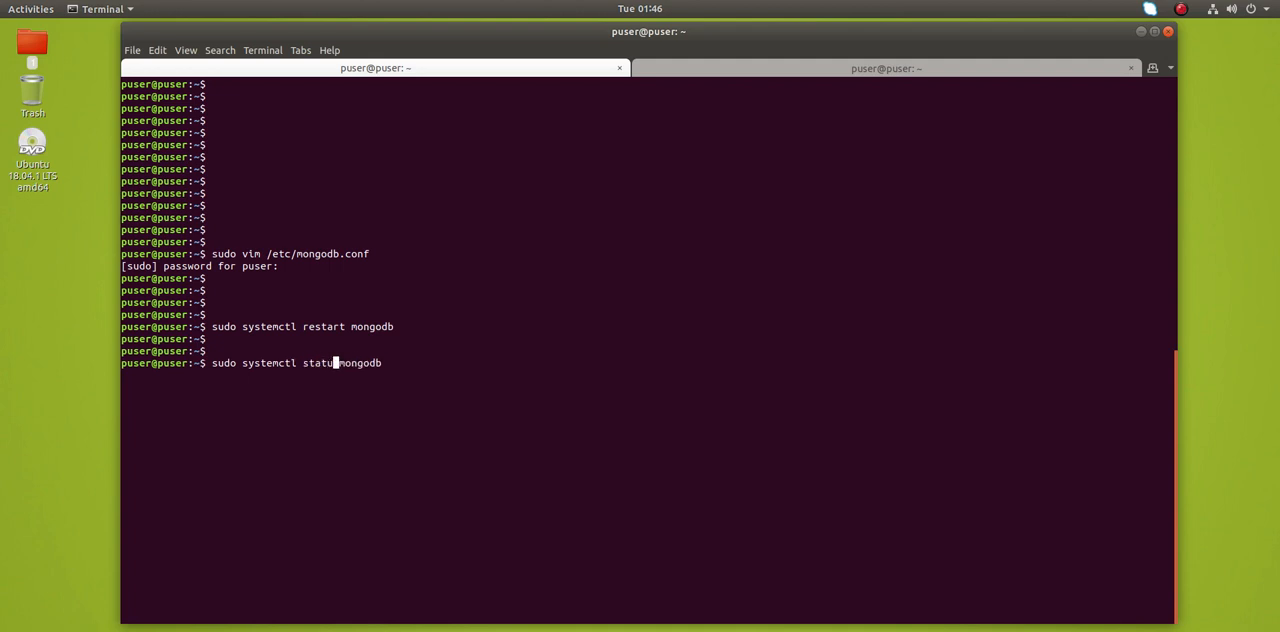
key("Return")
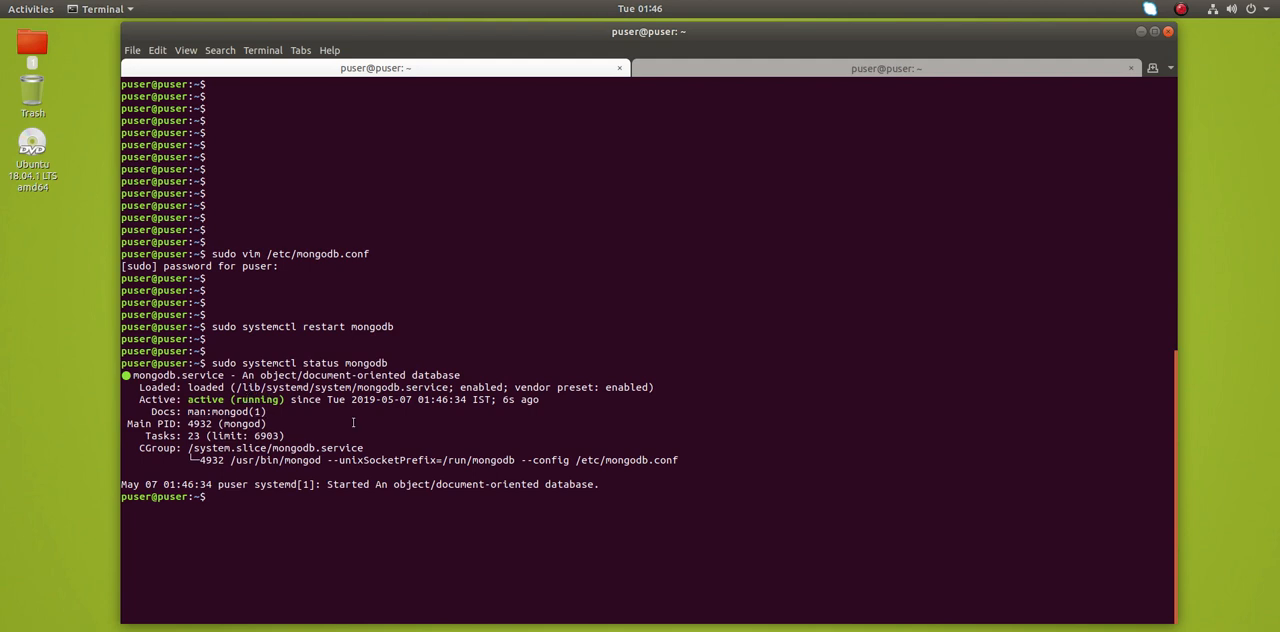
type("sudo systemctl status mongodb")
type("sudo vim /etc/mongodb.conf")
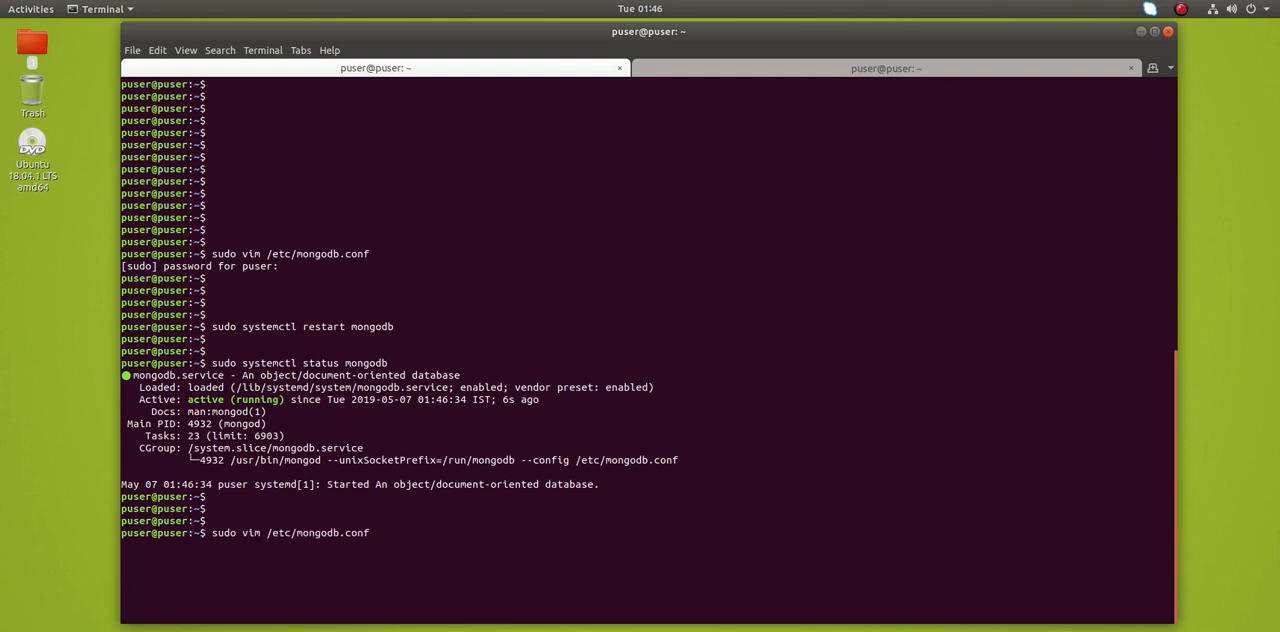
Comment out auth = true in /etc/mongodb.conf and save the file
key("Return")
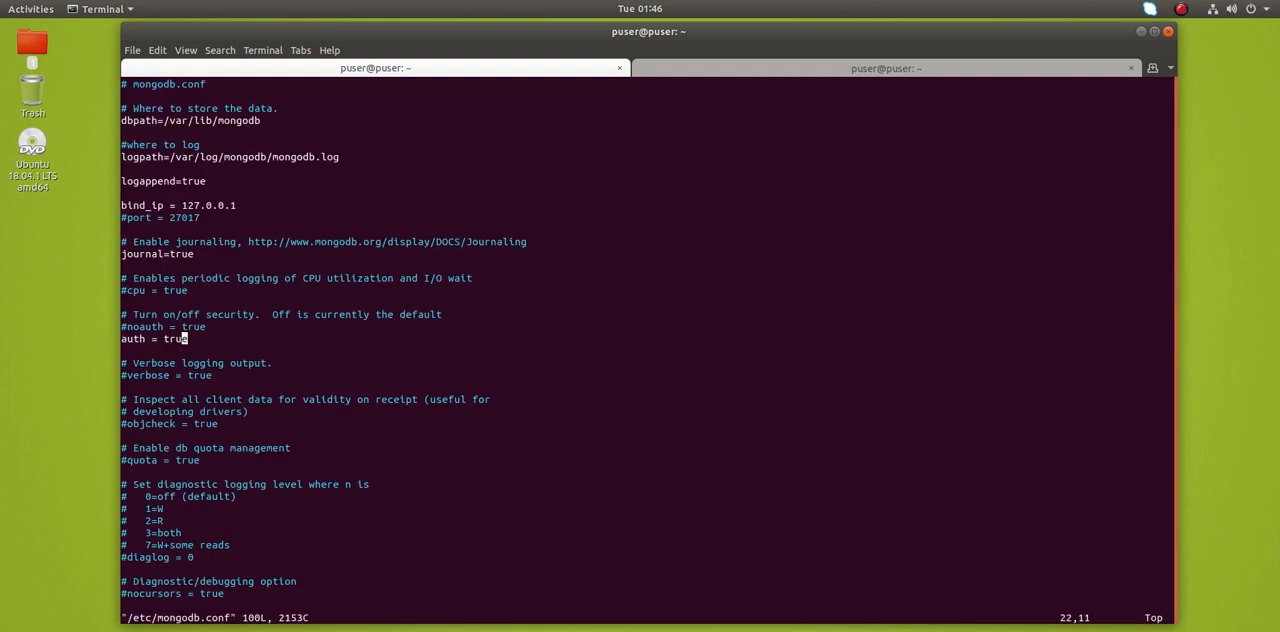
key("Home")
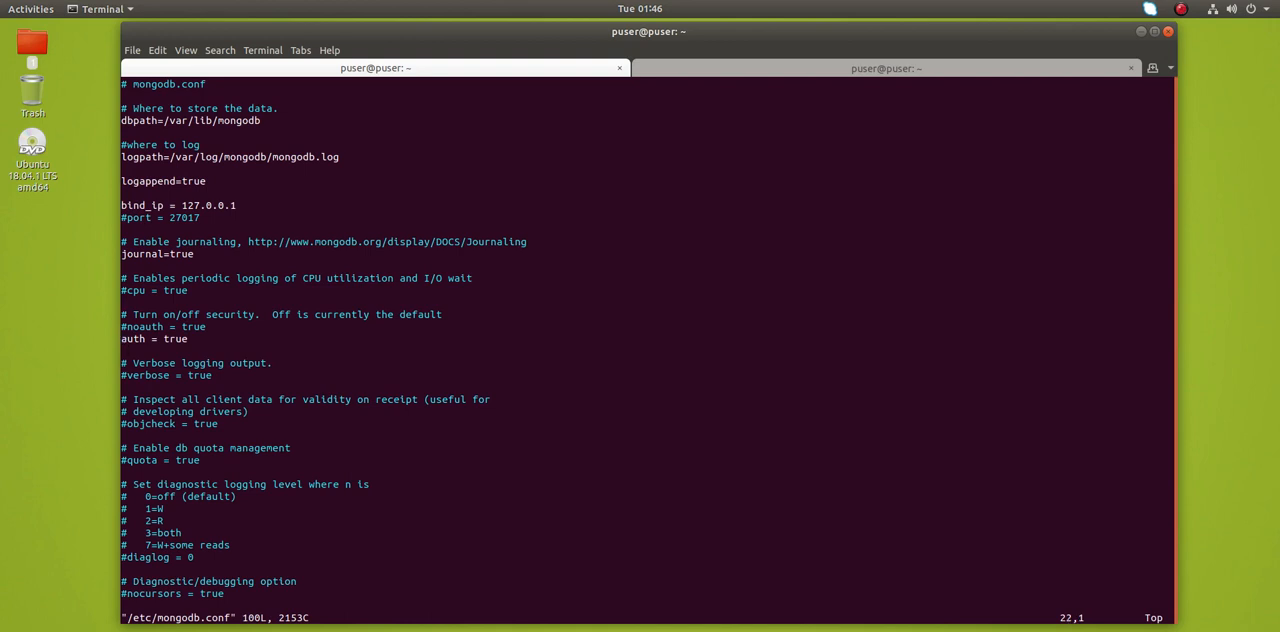
key("i")
type(":wq")
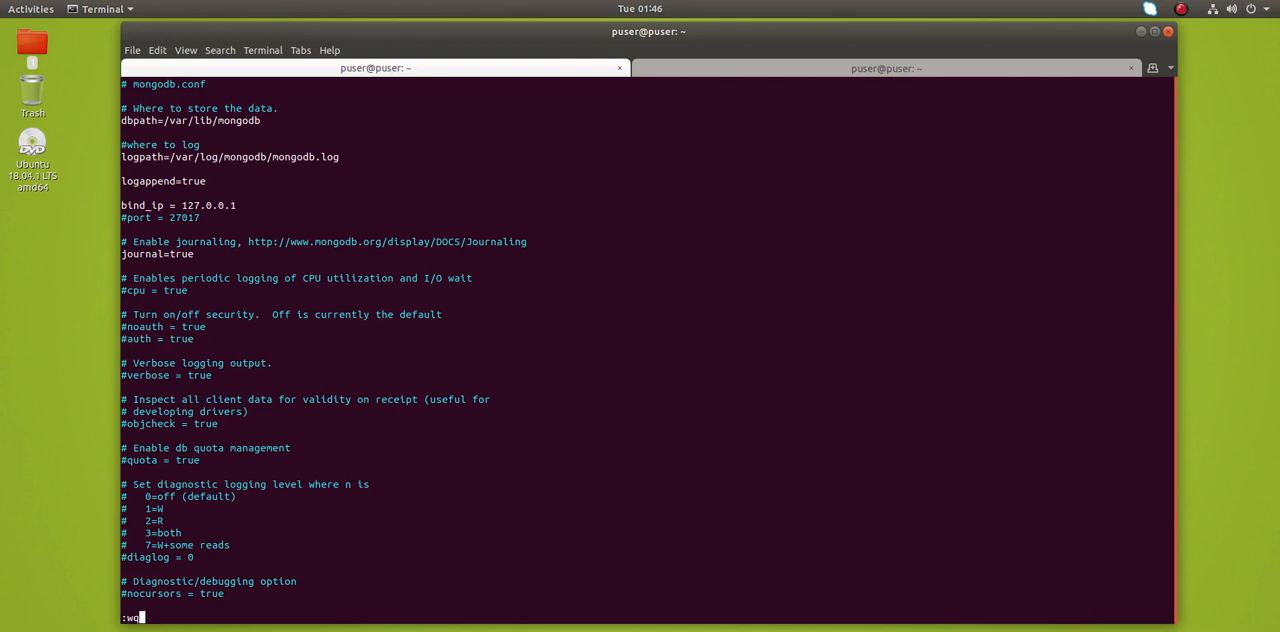
key("Return")
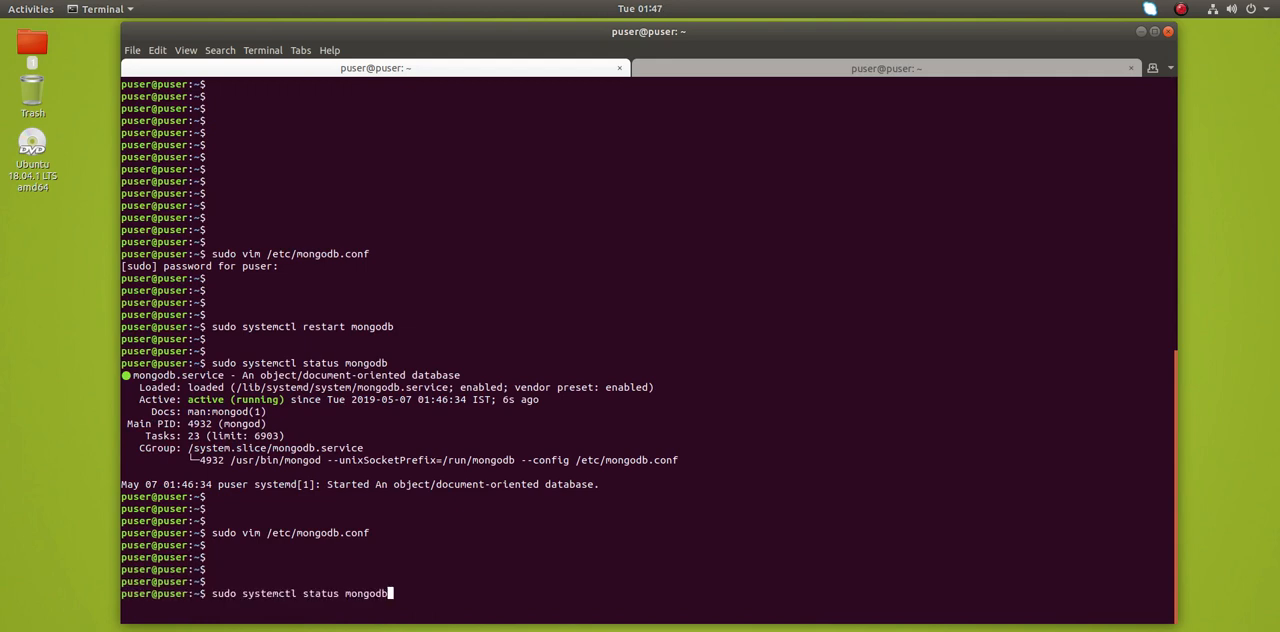
Restart the mongodb service with sudo systemctl restart mongodb
key("Return")
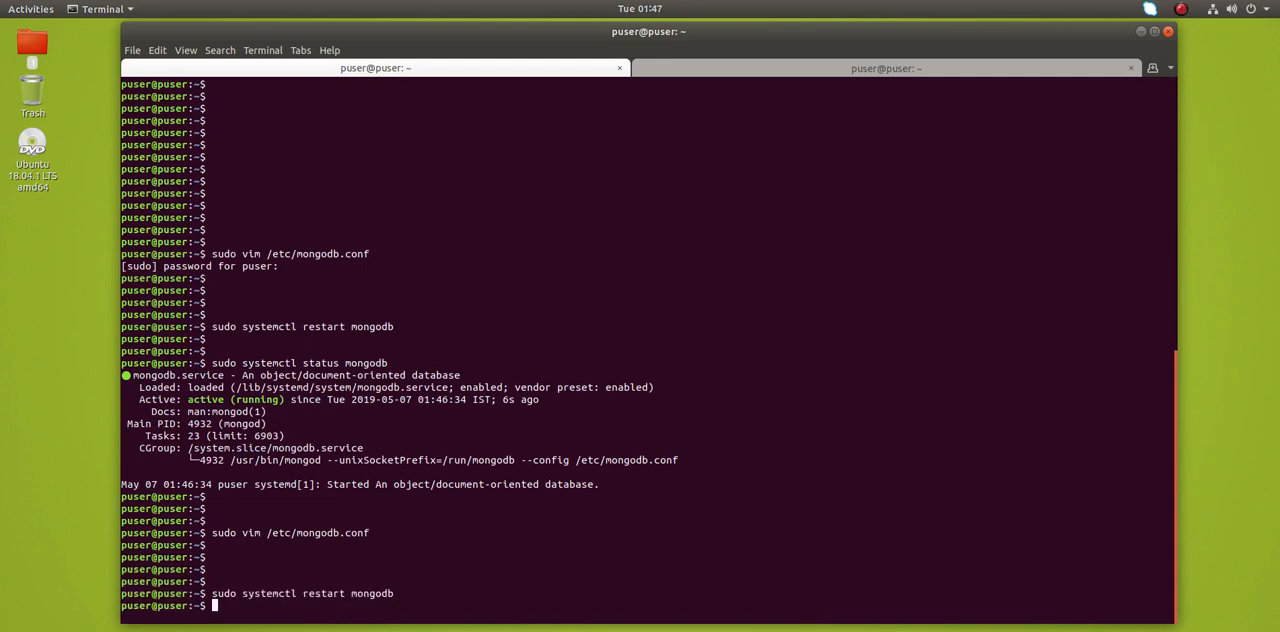
type("sudo systemctl restart mongodb")
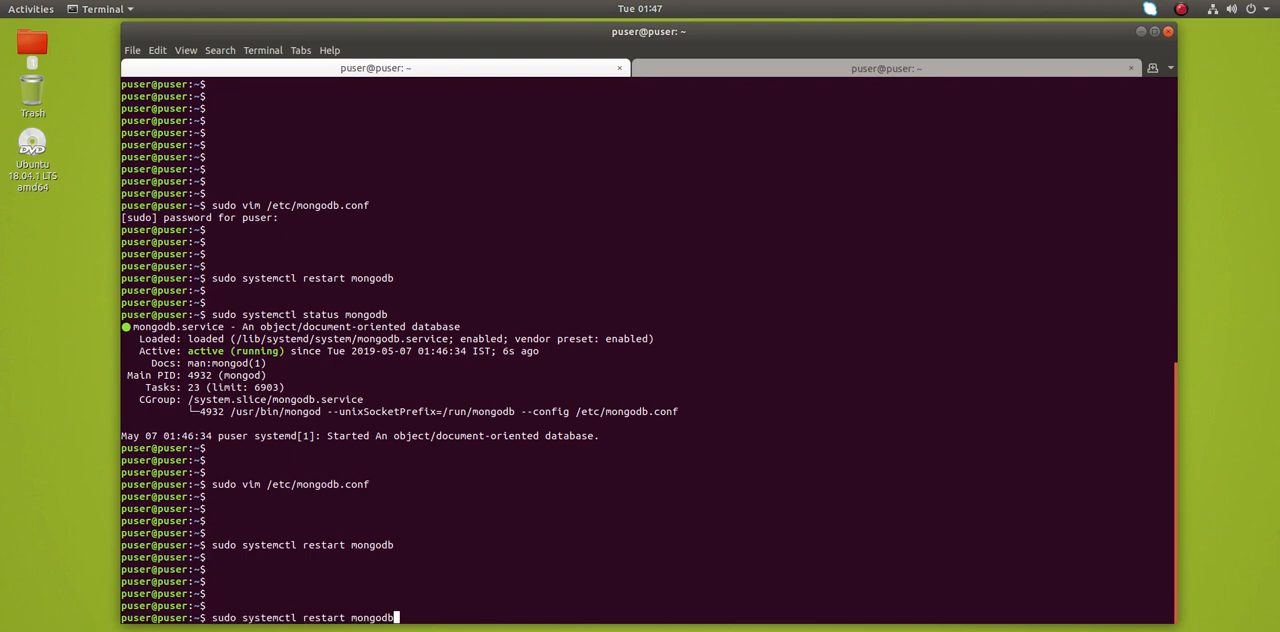
key("Return")
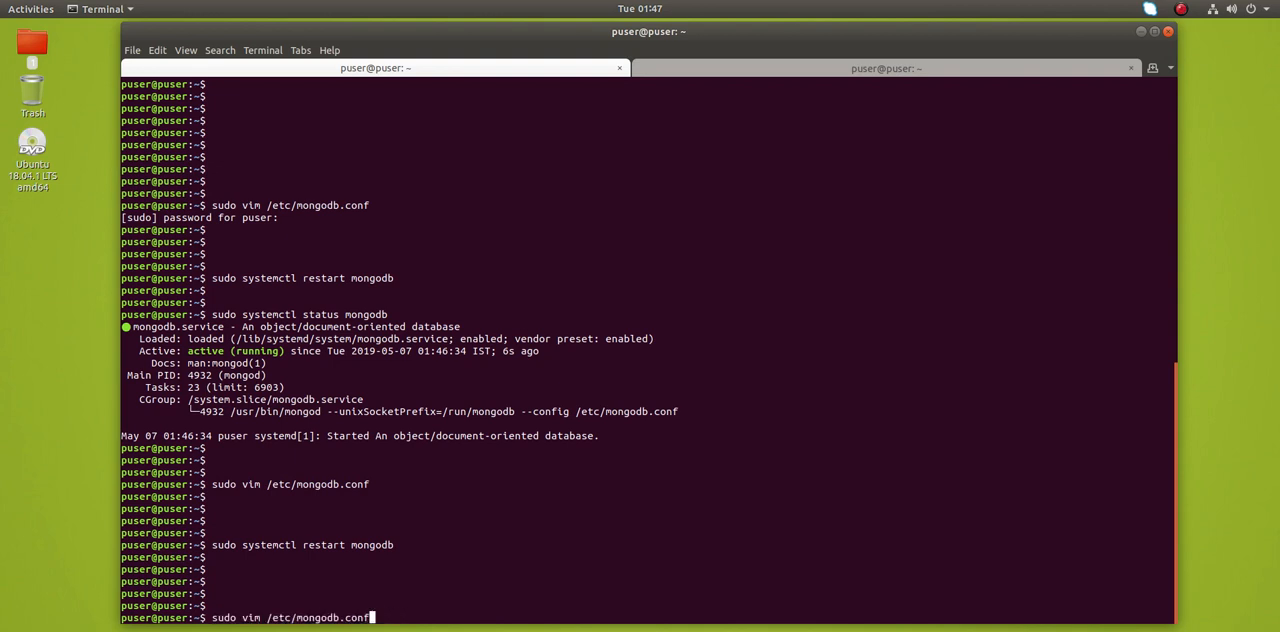
Reopen /etc/mongodb.conf in vim, then close it with :wq
key("Return")
type(":wq")
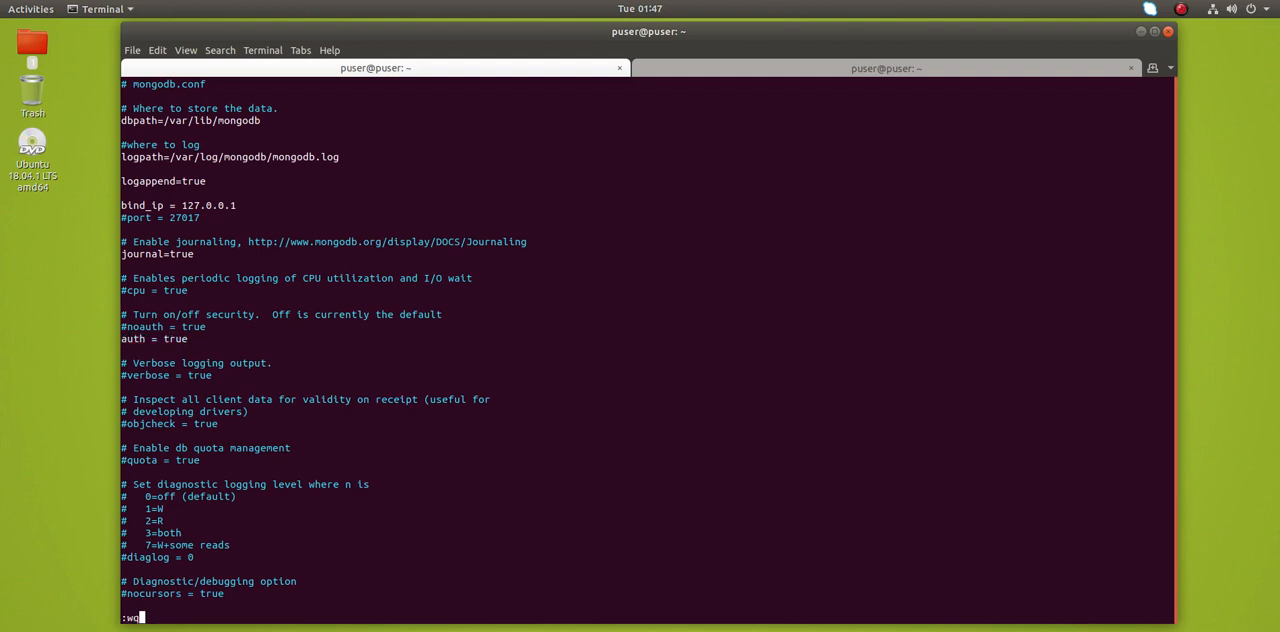
key("Return")
type("mongo")
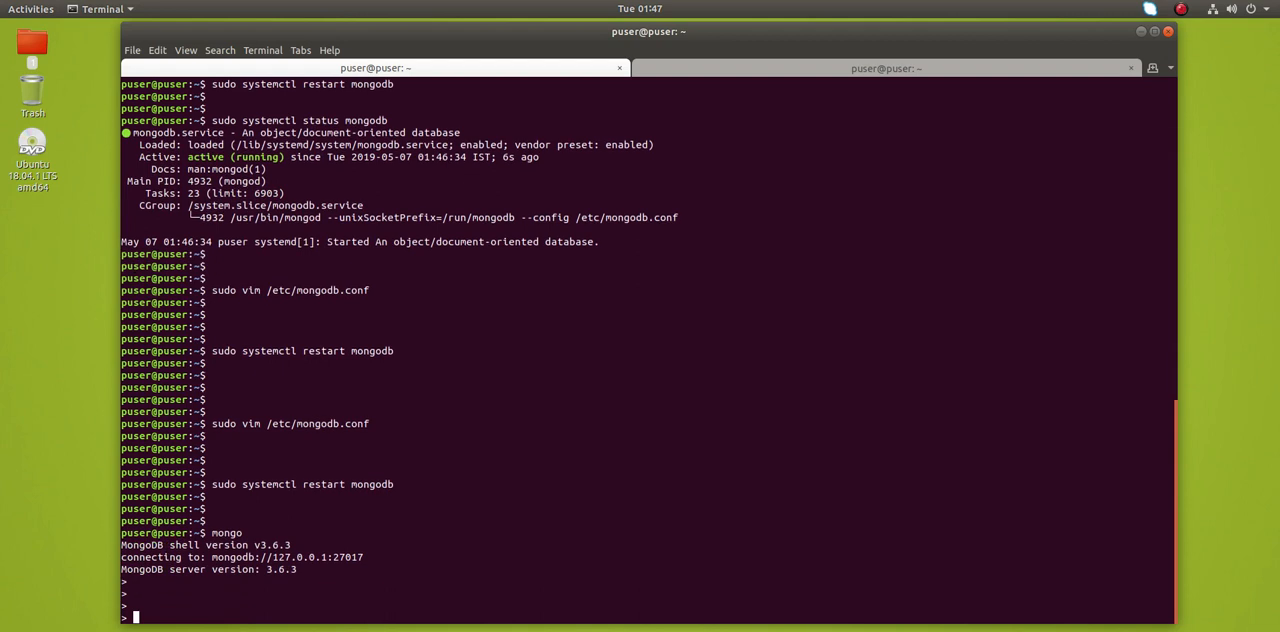
Run show dbs; and scroll up to read the listDatabases Unauthorized error
type("show")
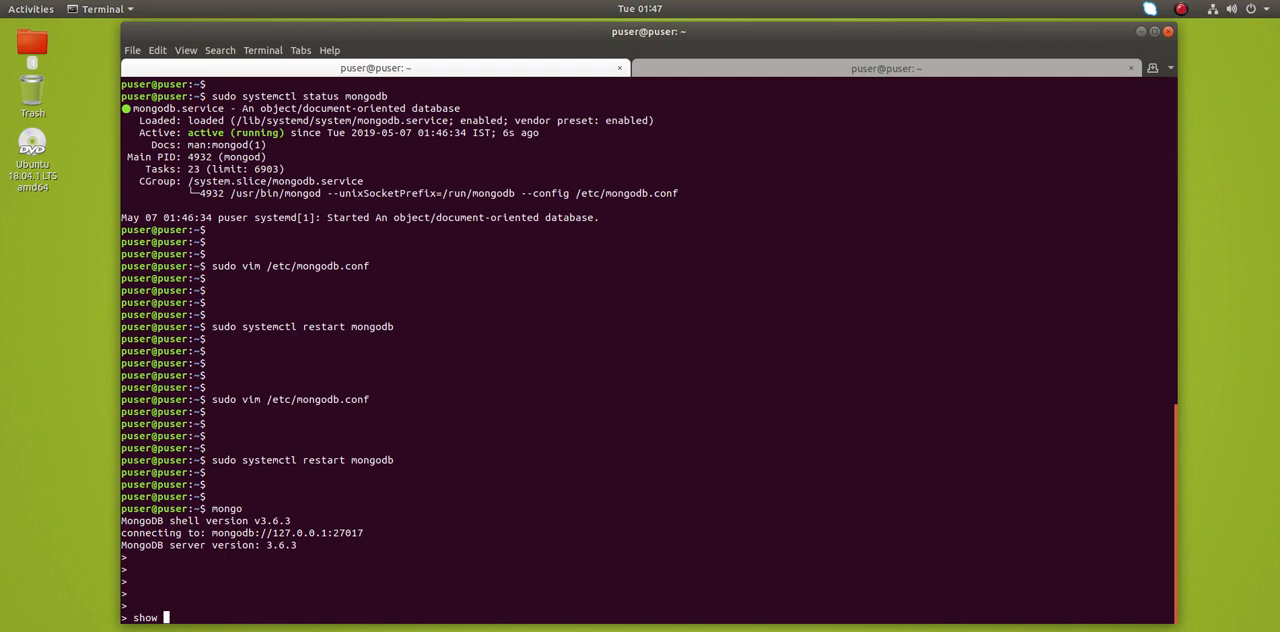
type("dbs;")
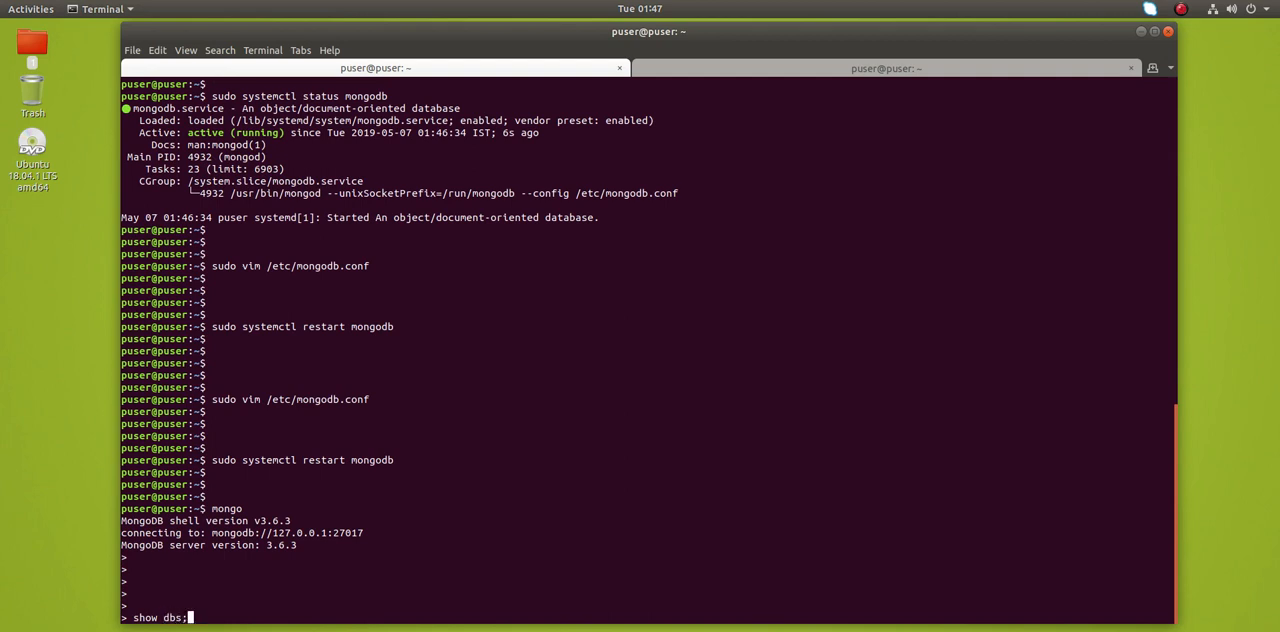
key("Return")
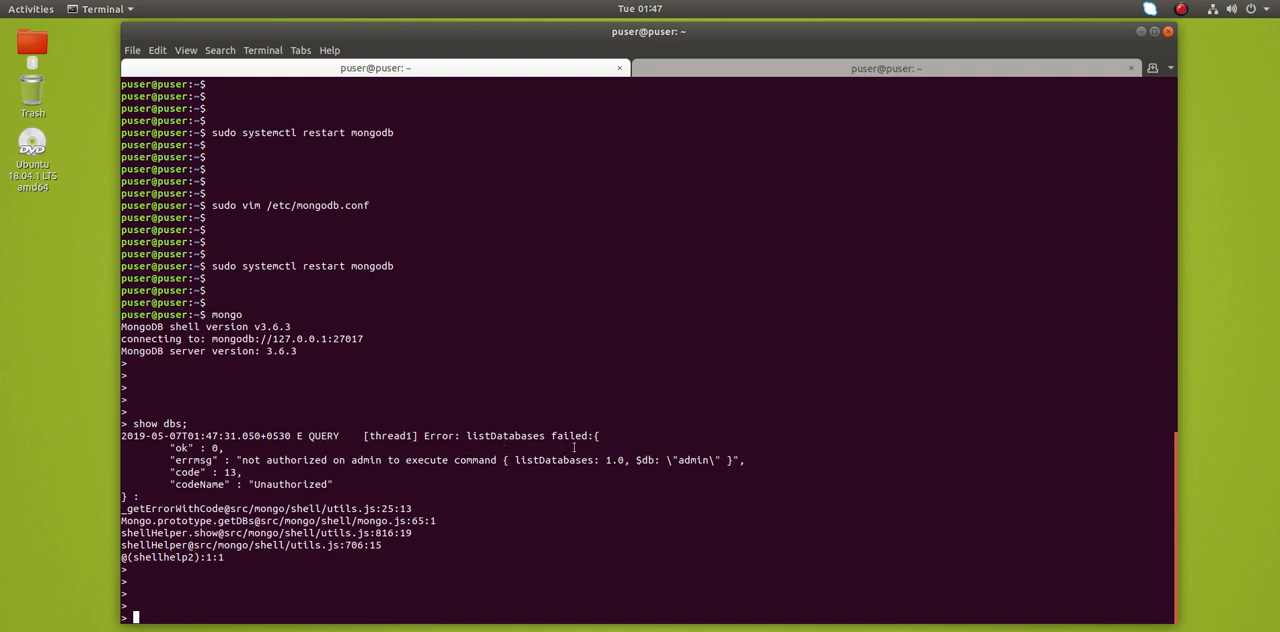
scroll("up", 3)
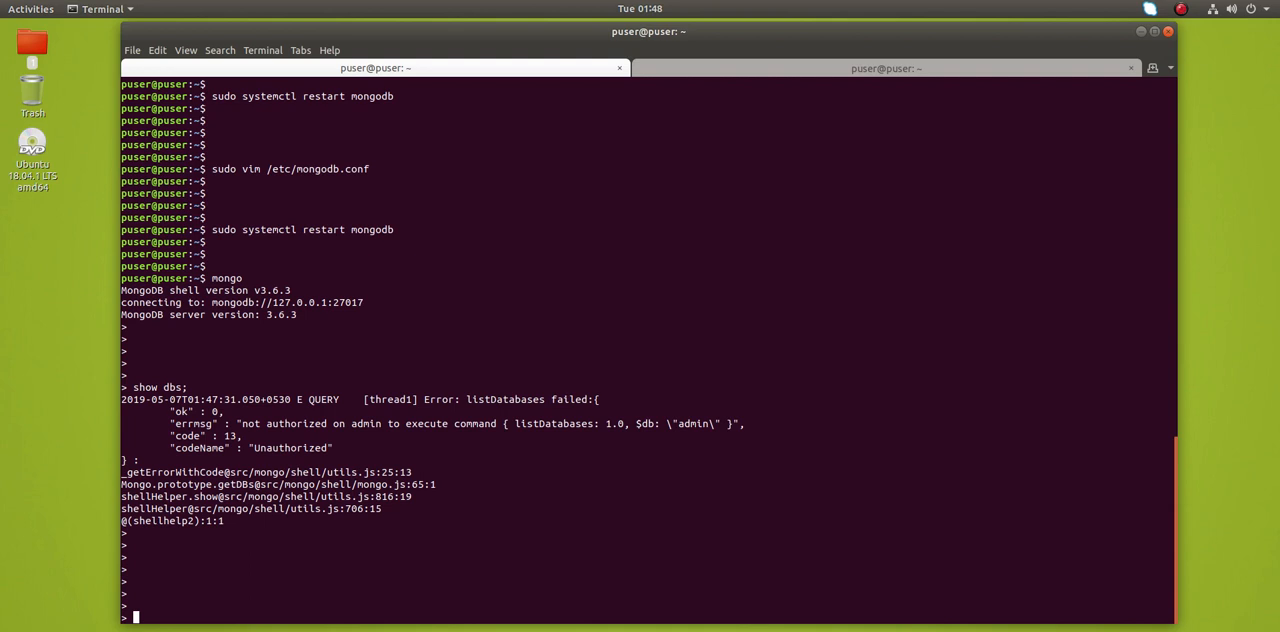
Switch the mongo shell to the mediadb database with use mediadb;
type("use")
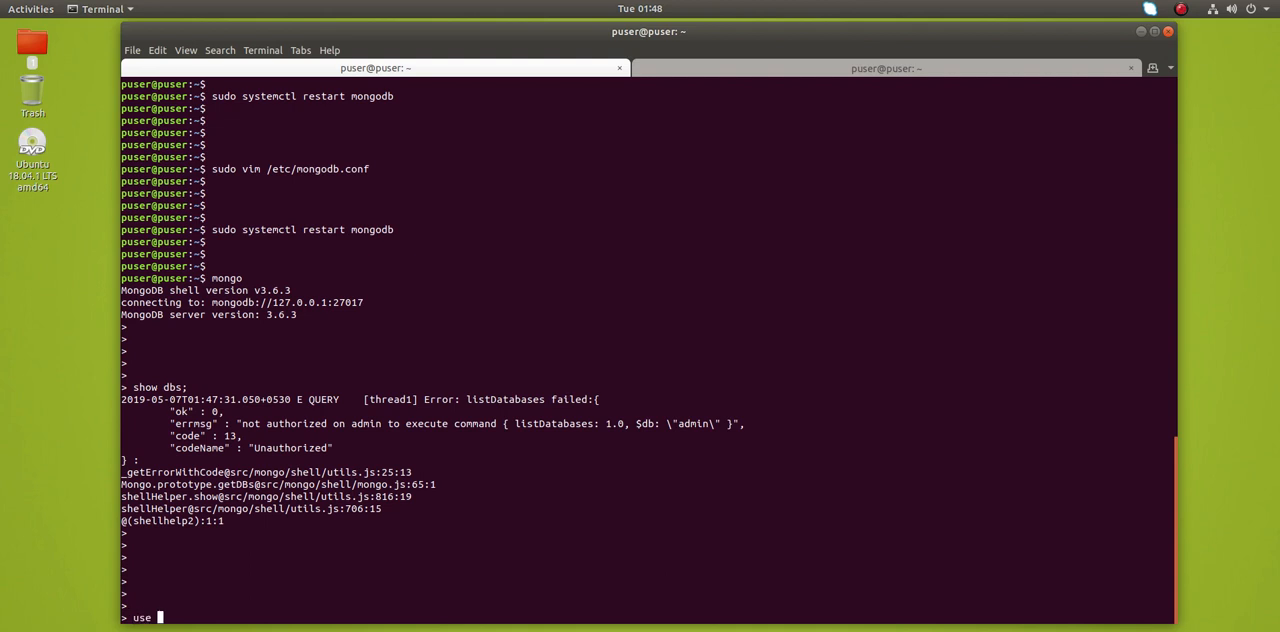
type("med")
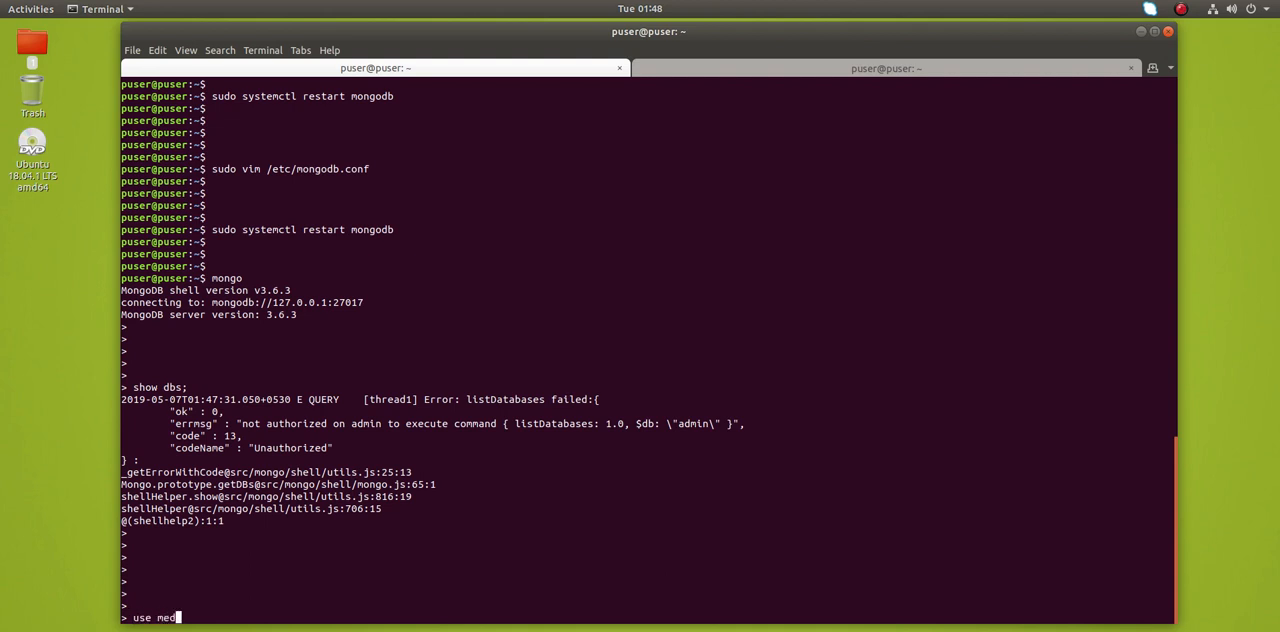
type("iadb1")
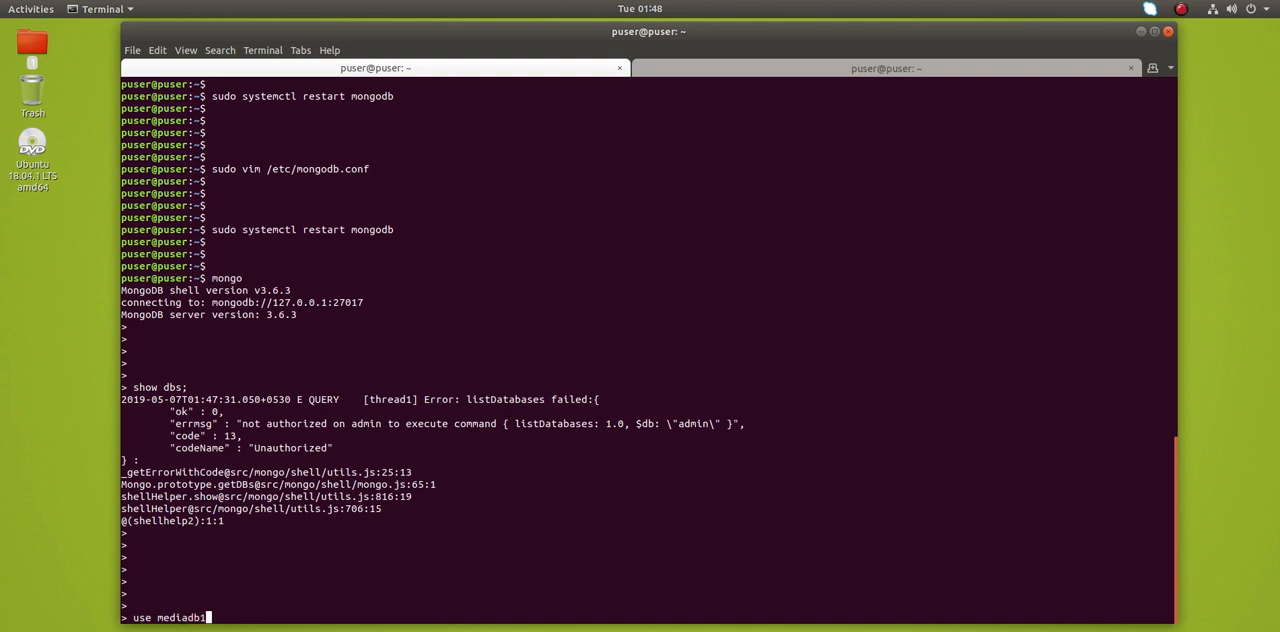
type(";")
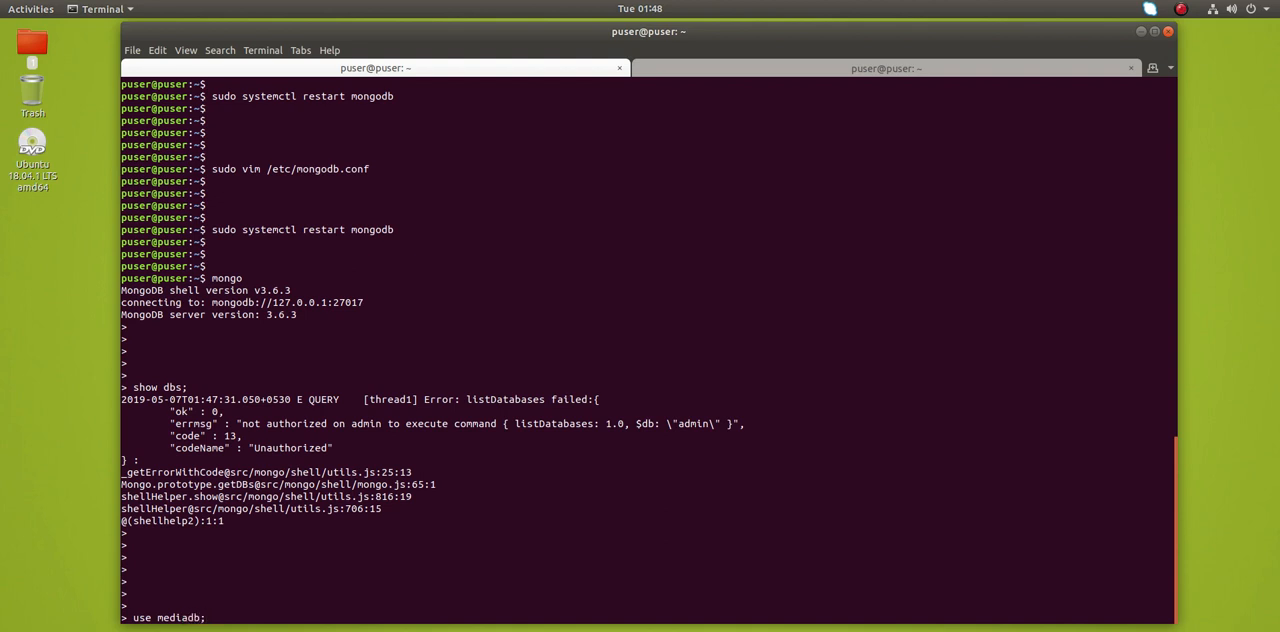
key("Return")
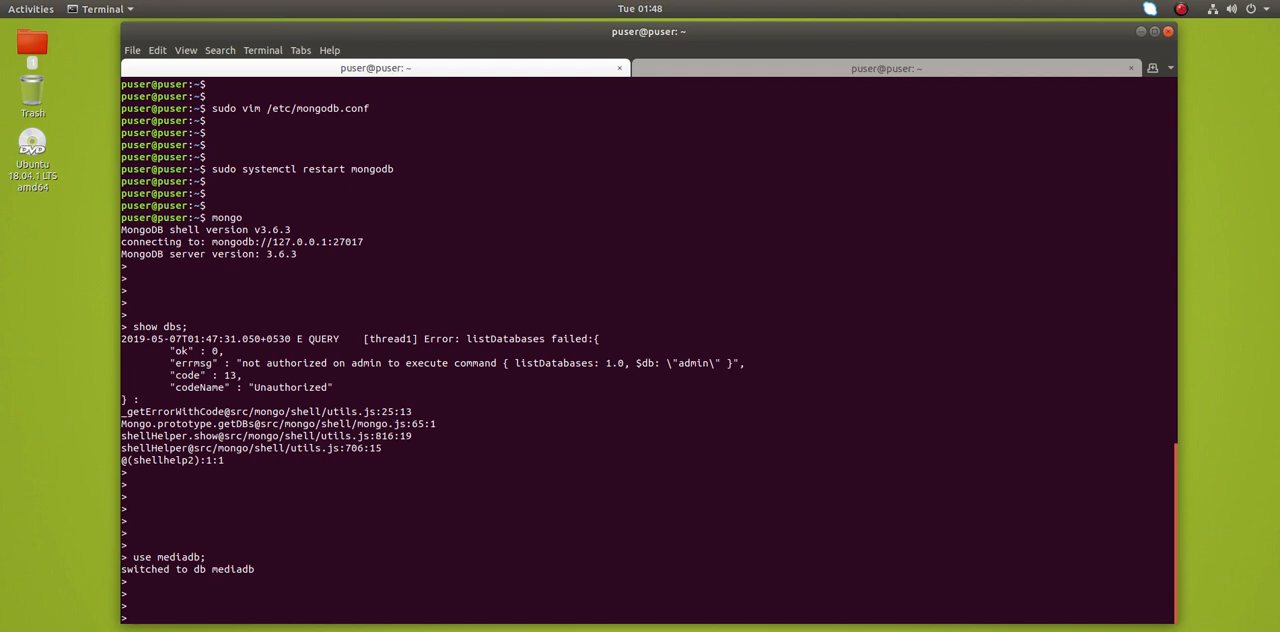
type("show")
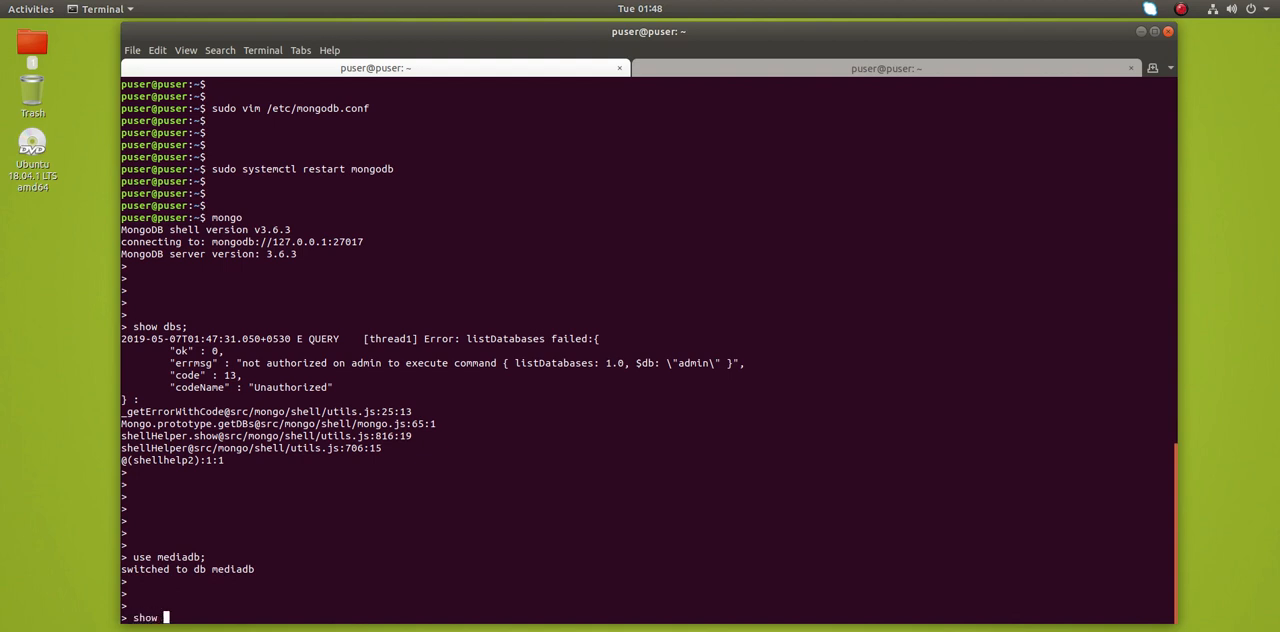
Run show collections;, highlight listCollections in the Unauthorized error, and quit the shell
type("collec")
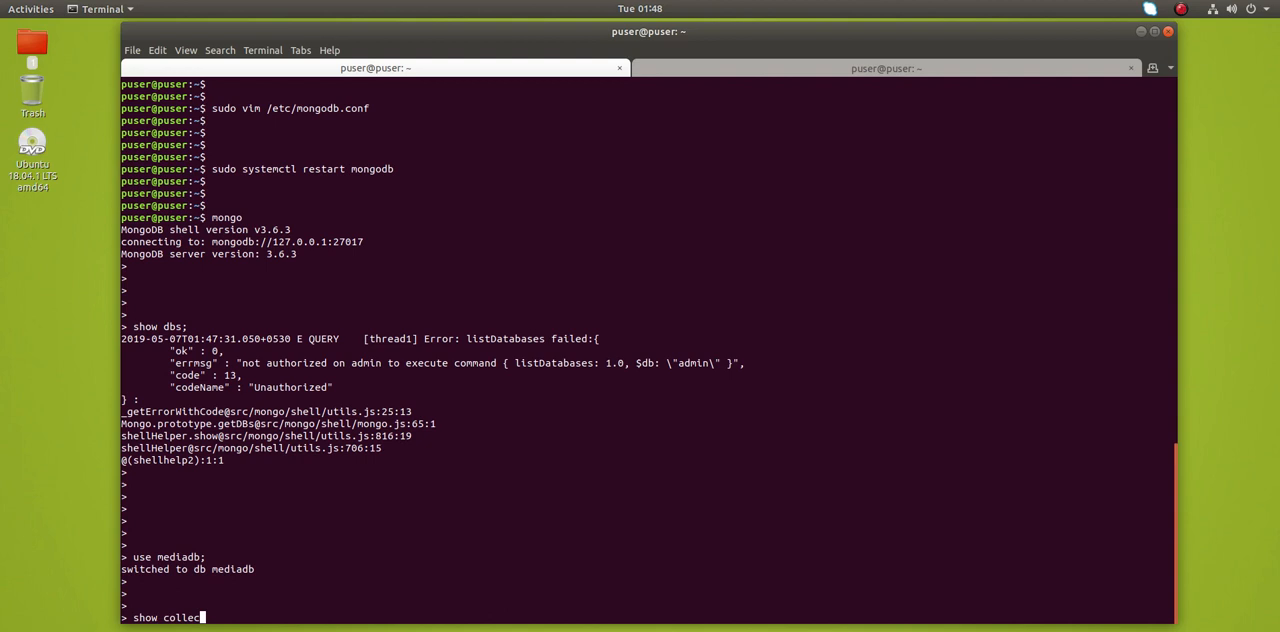
type("tions;")
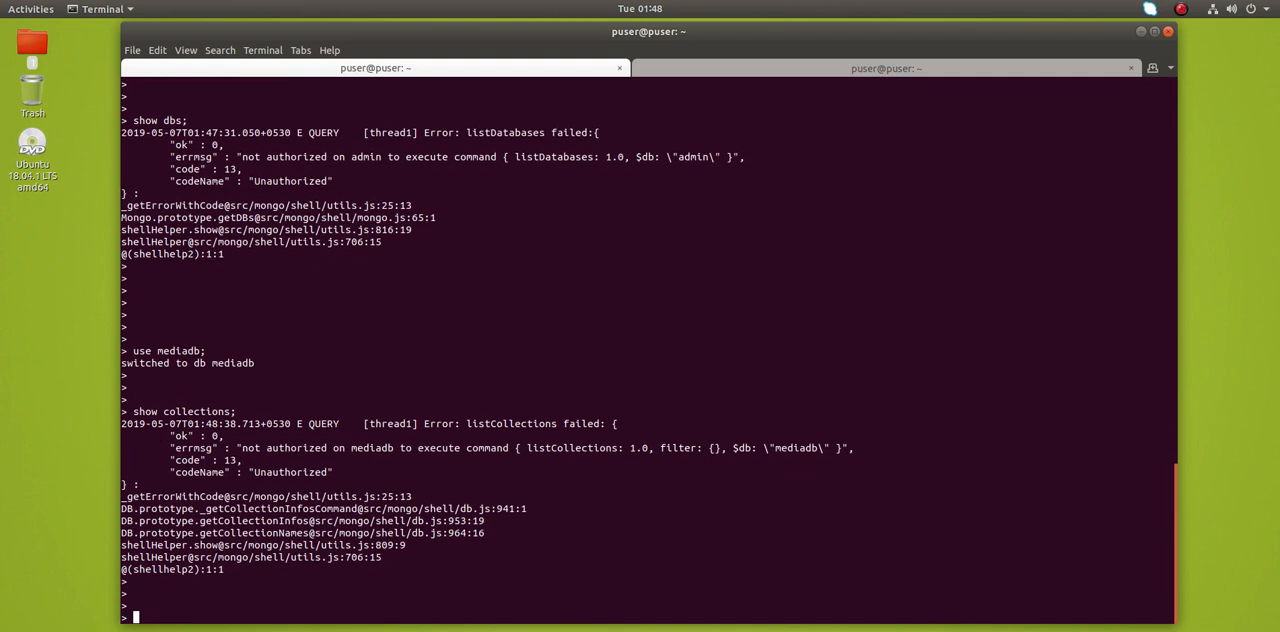
mouse_move(572, 417)
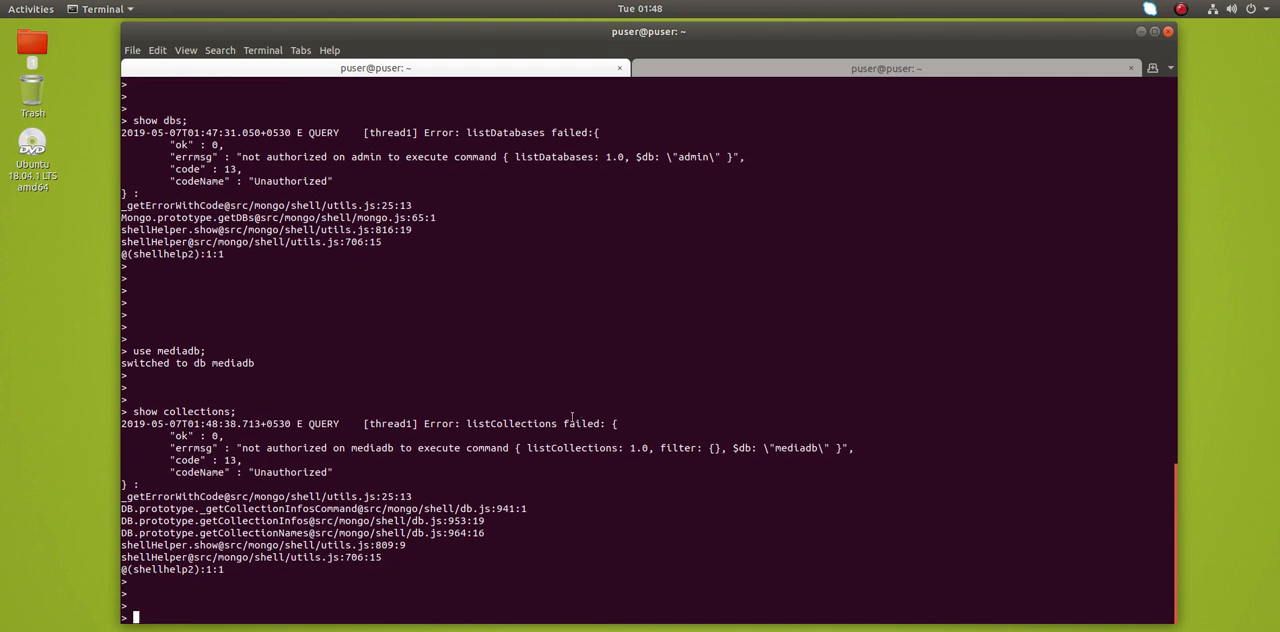
double_click(511, 423)
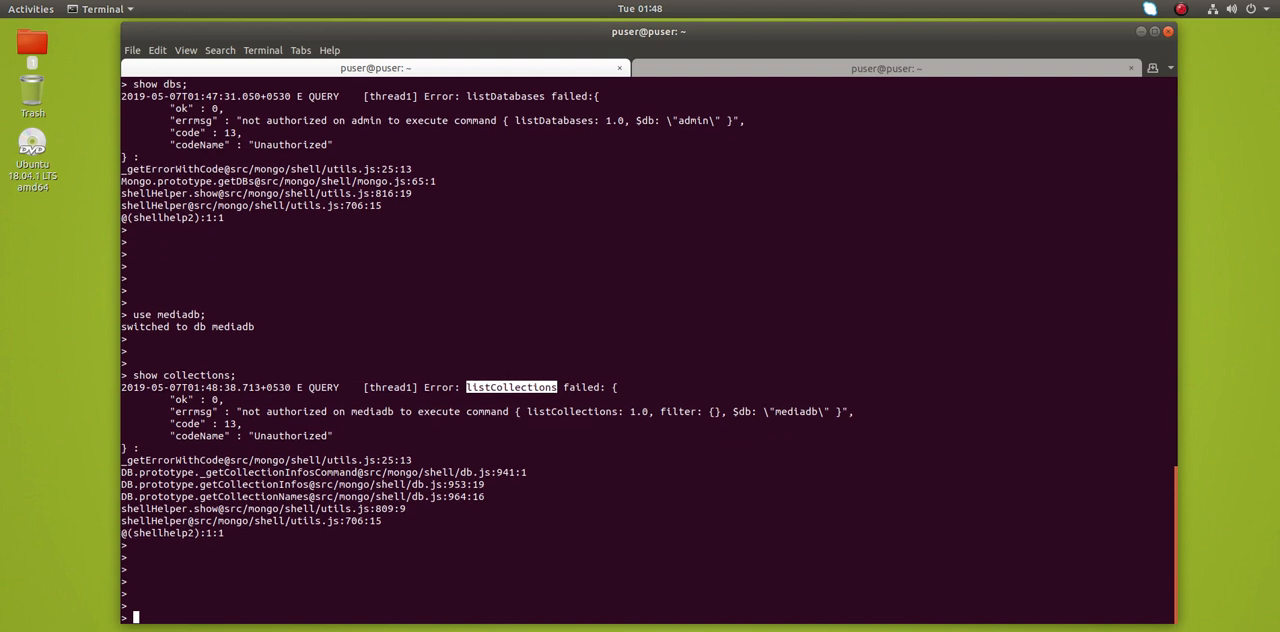
type("quit(")
type("sudo vim /etc/mongodb.conf")
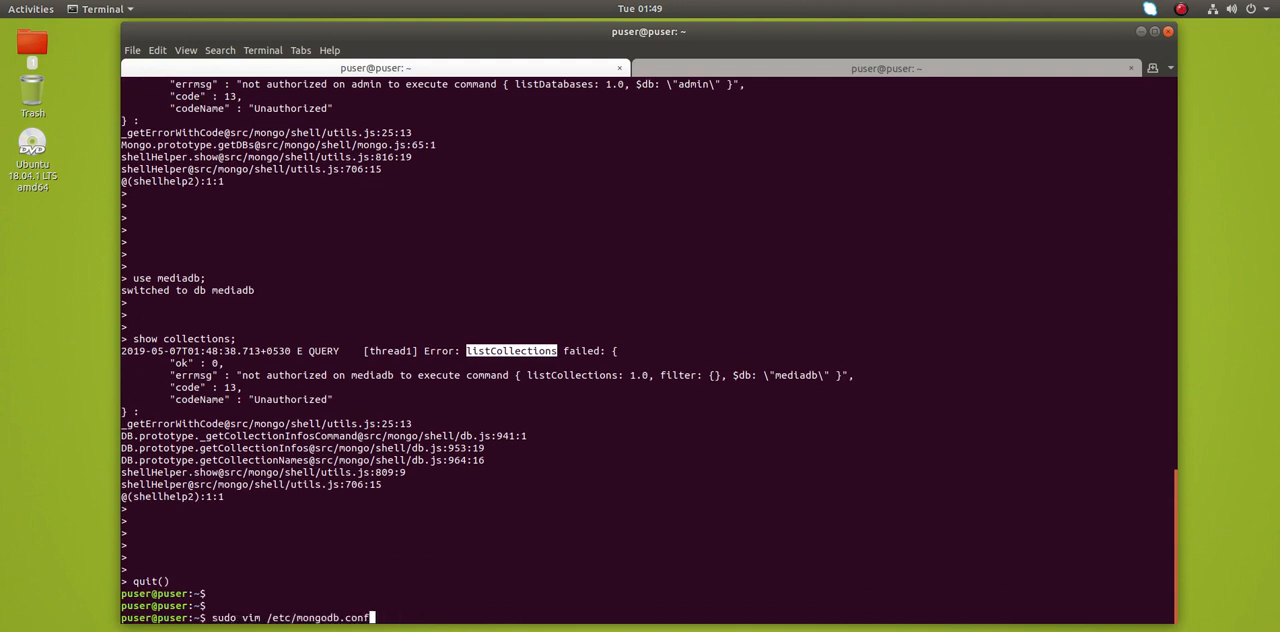
Reopen mongodb.conf, restart mongodb, and reconnect the mongo shell without access control
key("Return")
type("sudo systemctl restart mongodb")
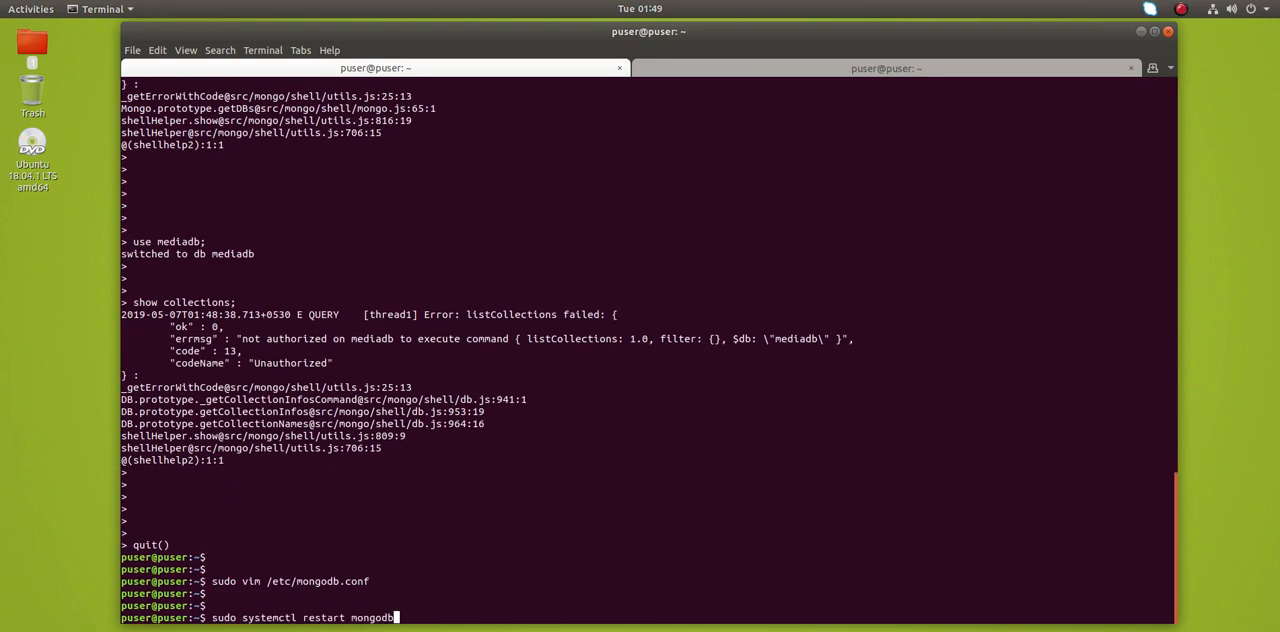
key("Return")
type("mongo")
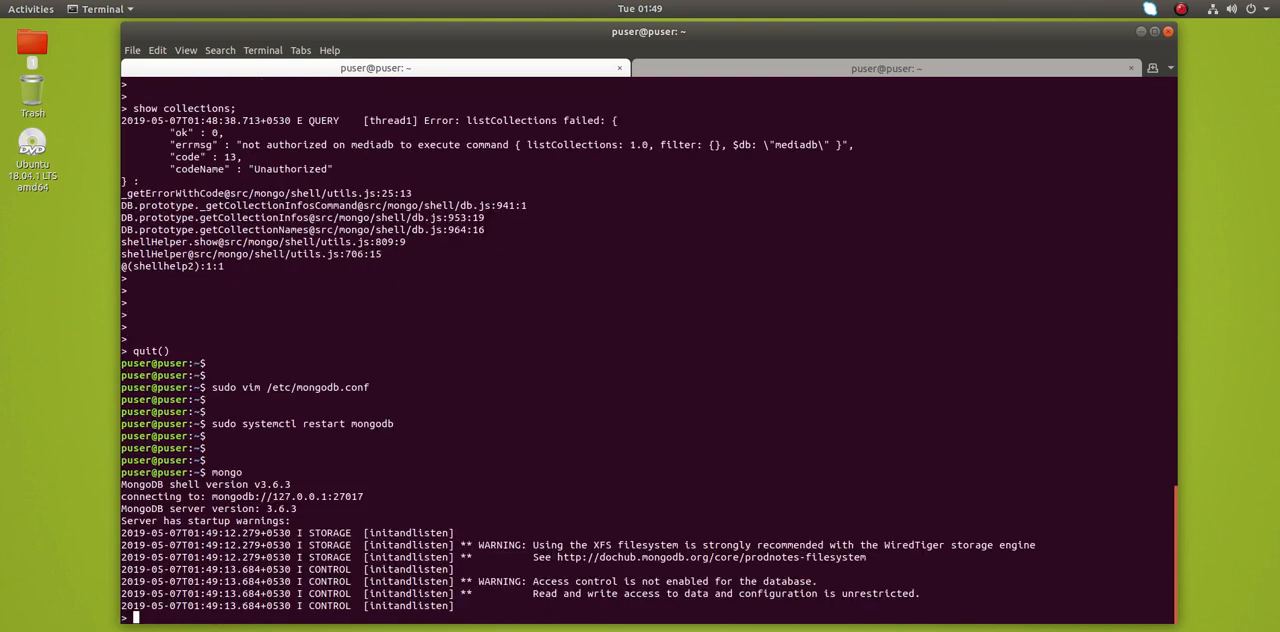
List all databases with show dbs;, then mistakenly run use collections;
type("show d")
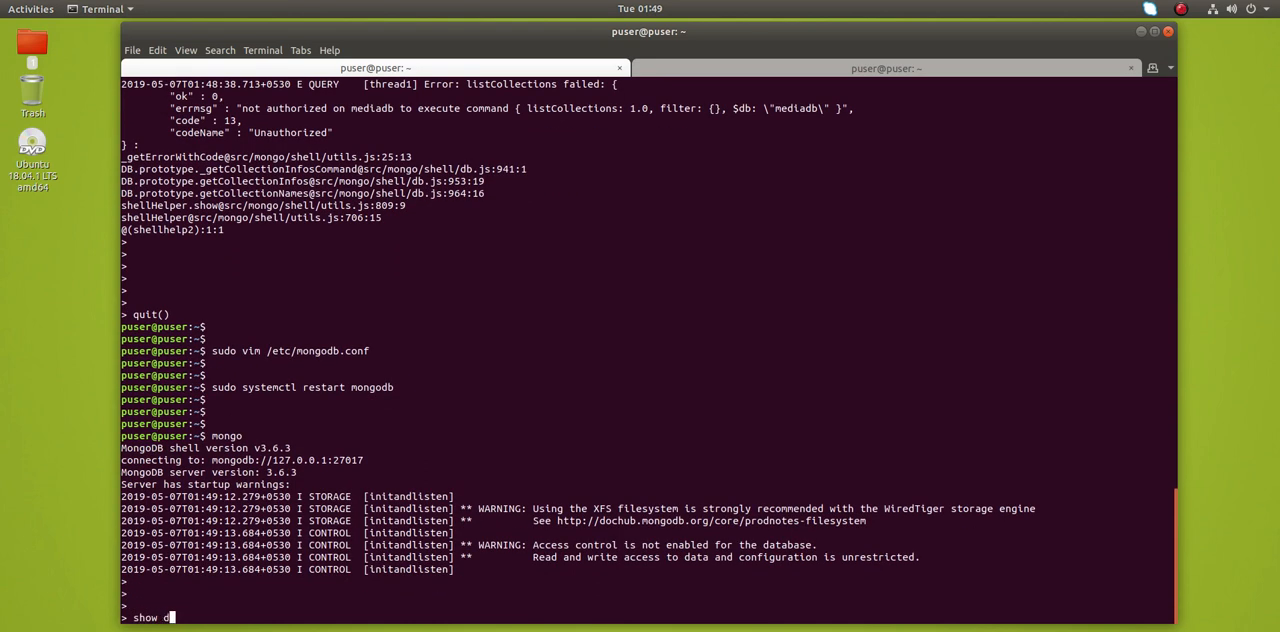
key("Return")
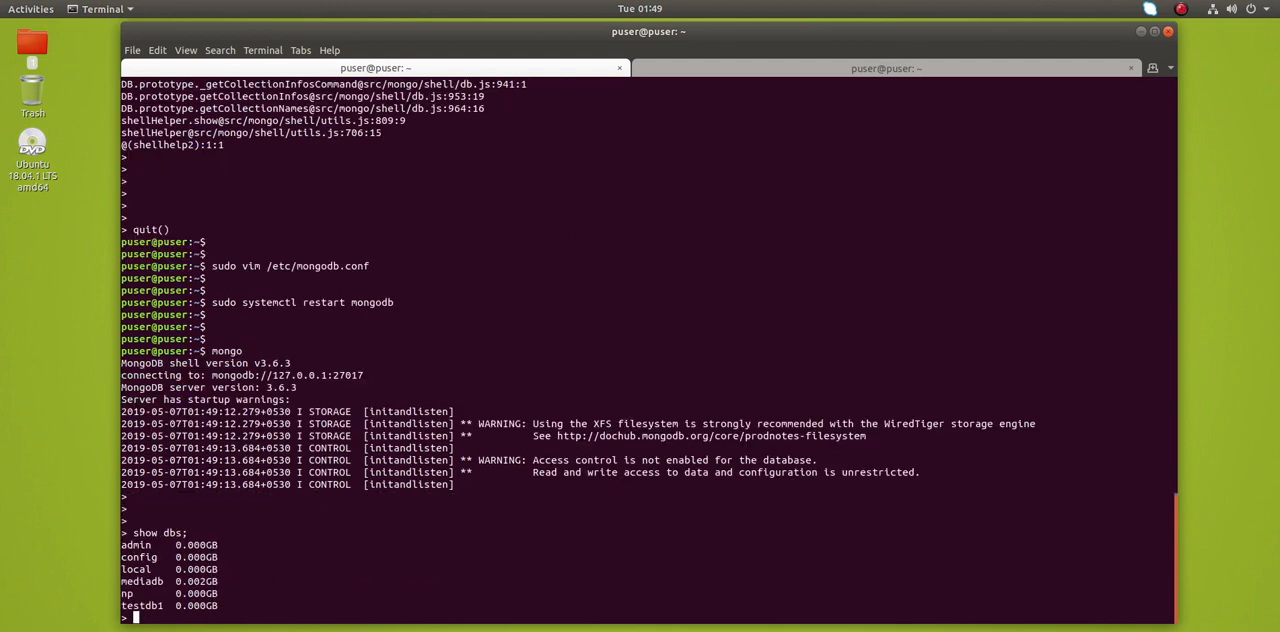
type("use")
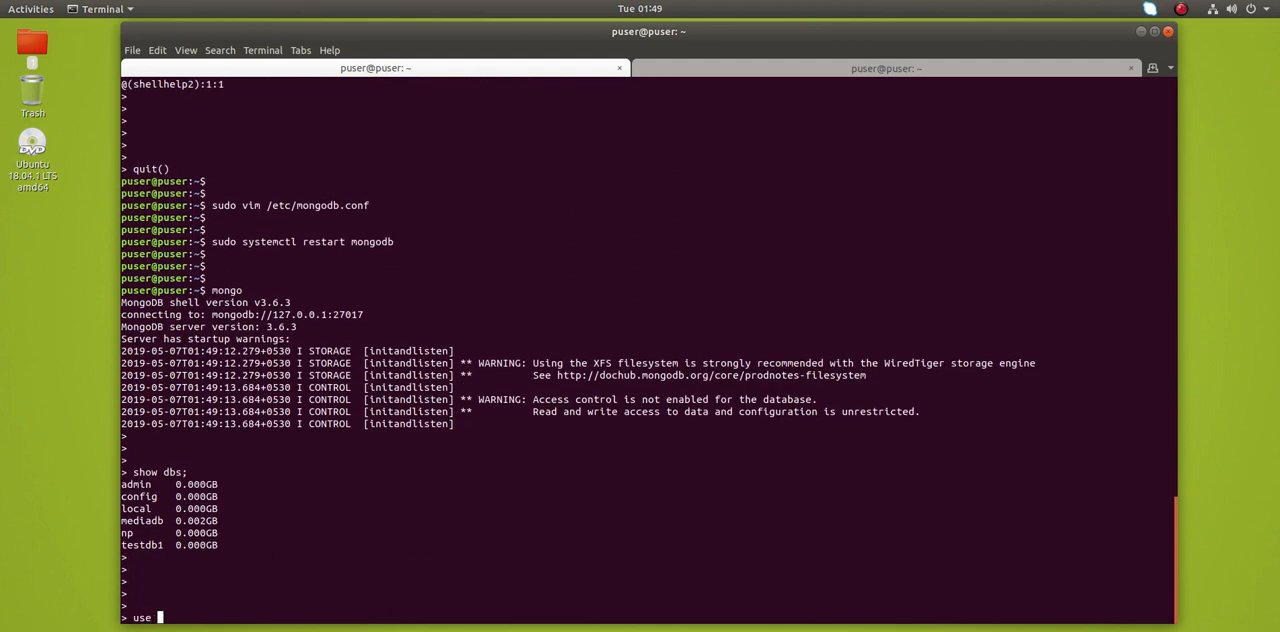
type("collecti")
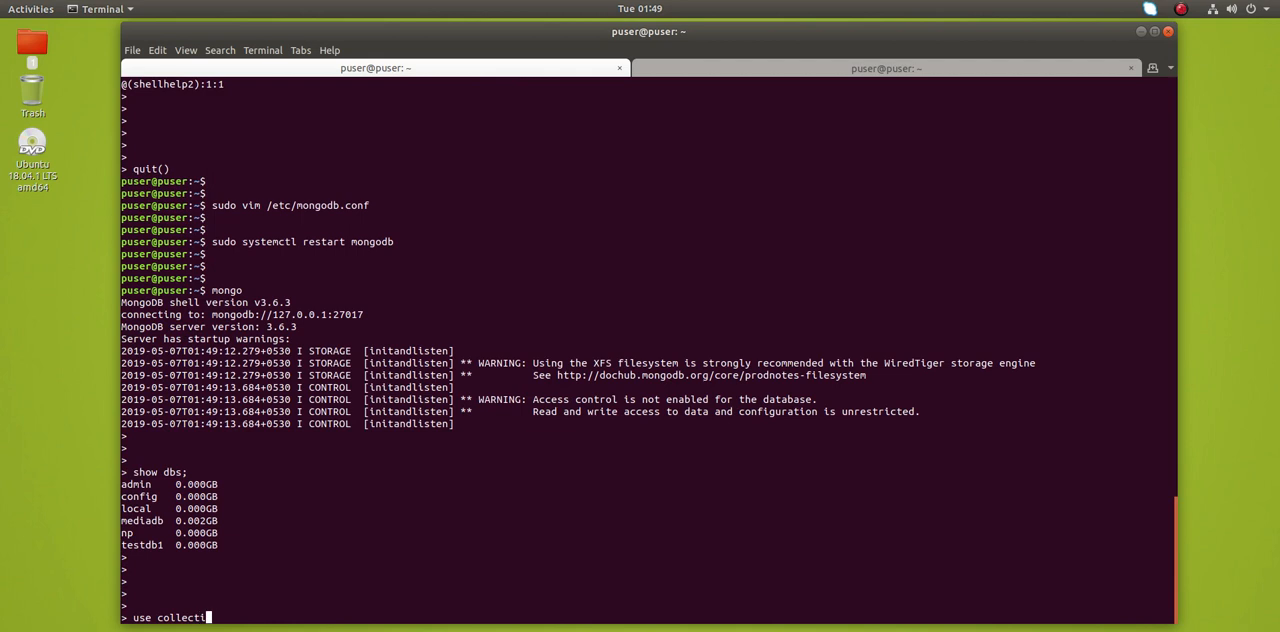
key("Return")
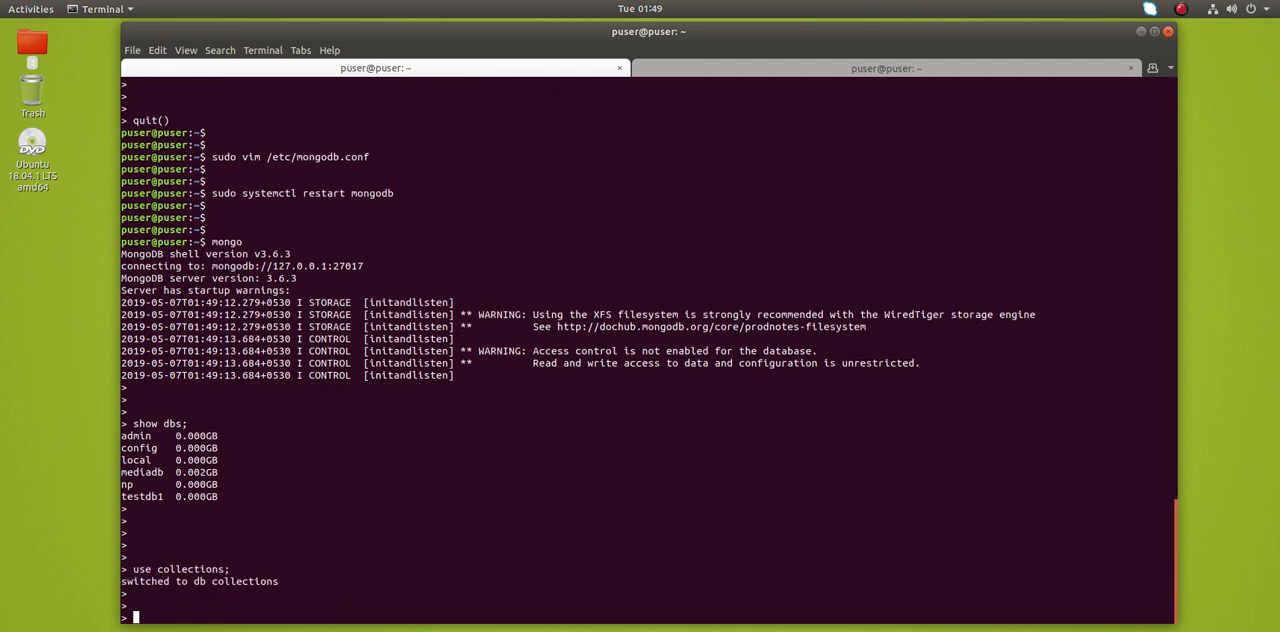
Make mediadb the current database in the mongo shell
type("sho")
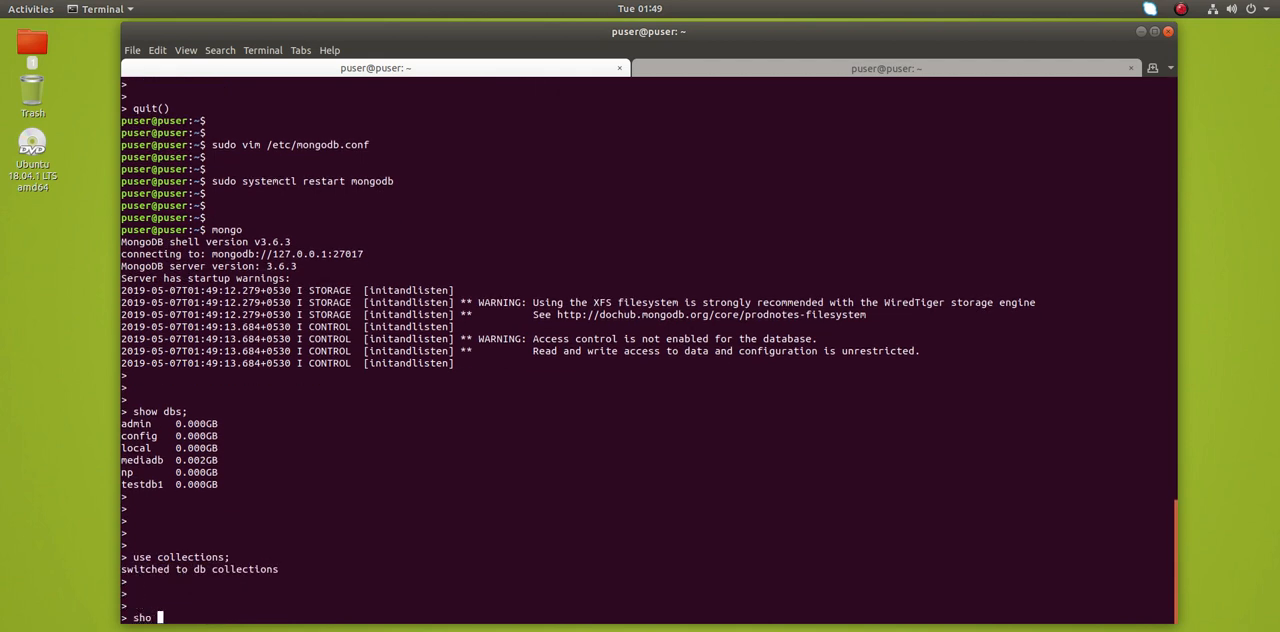
type("w")
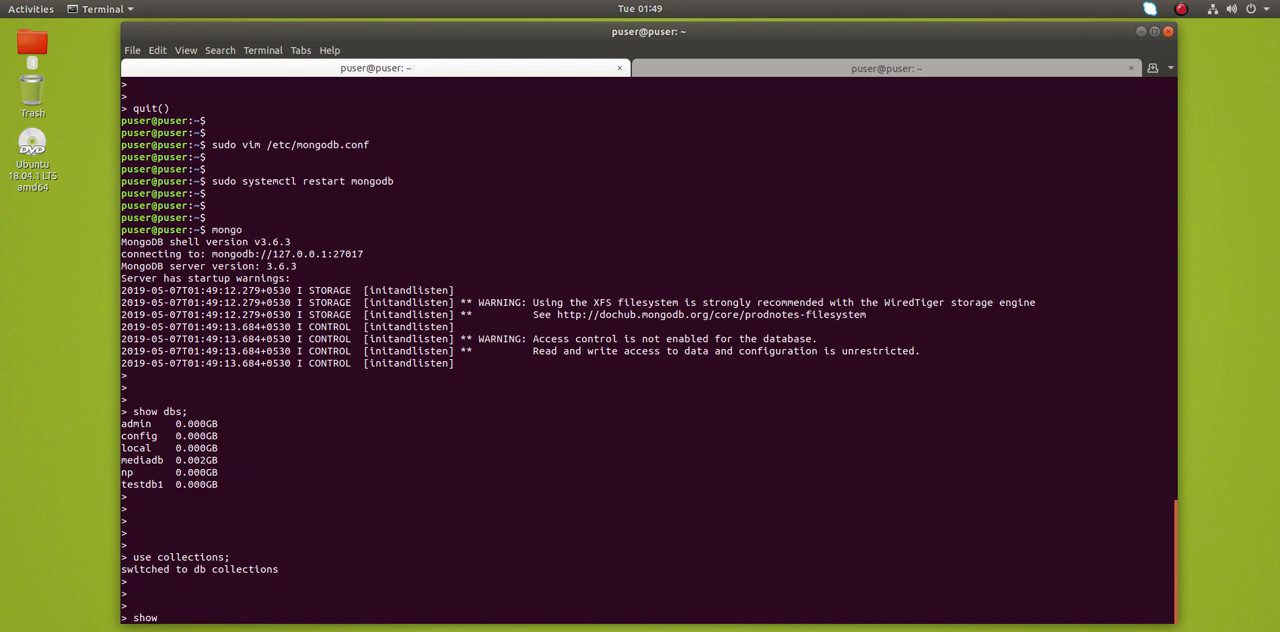
type("use collection")
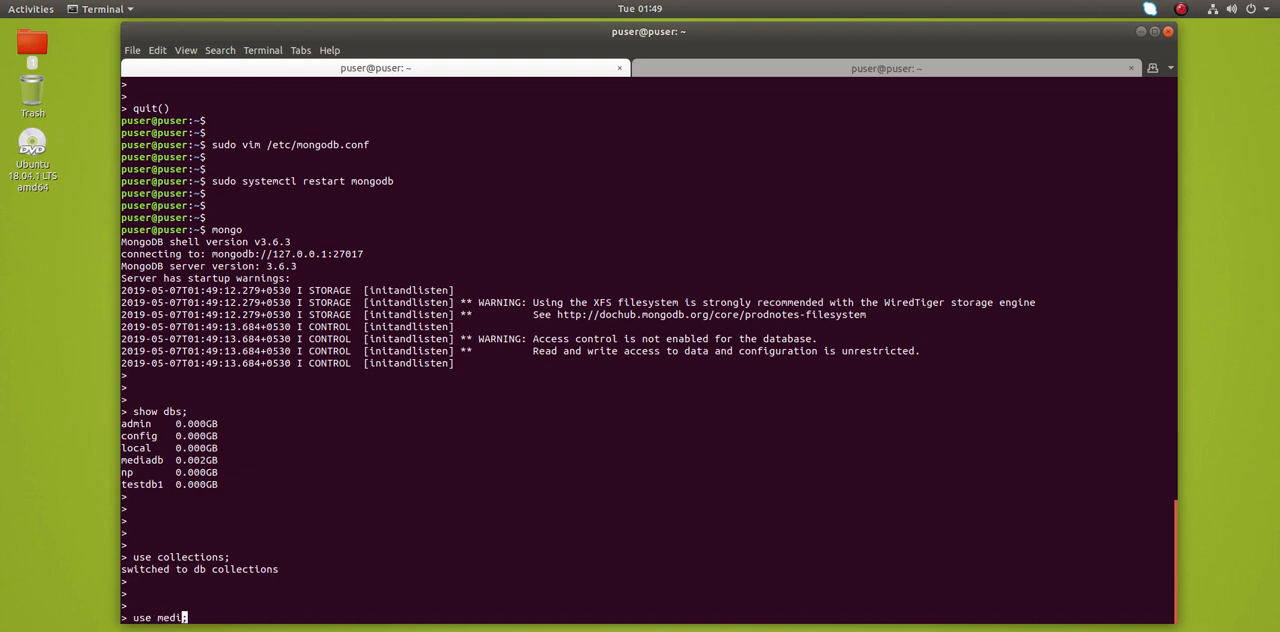
key("Return")
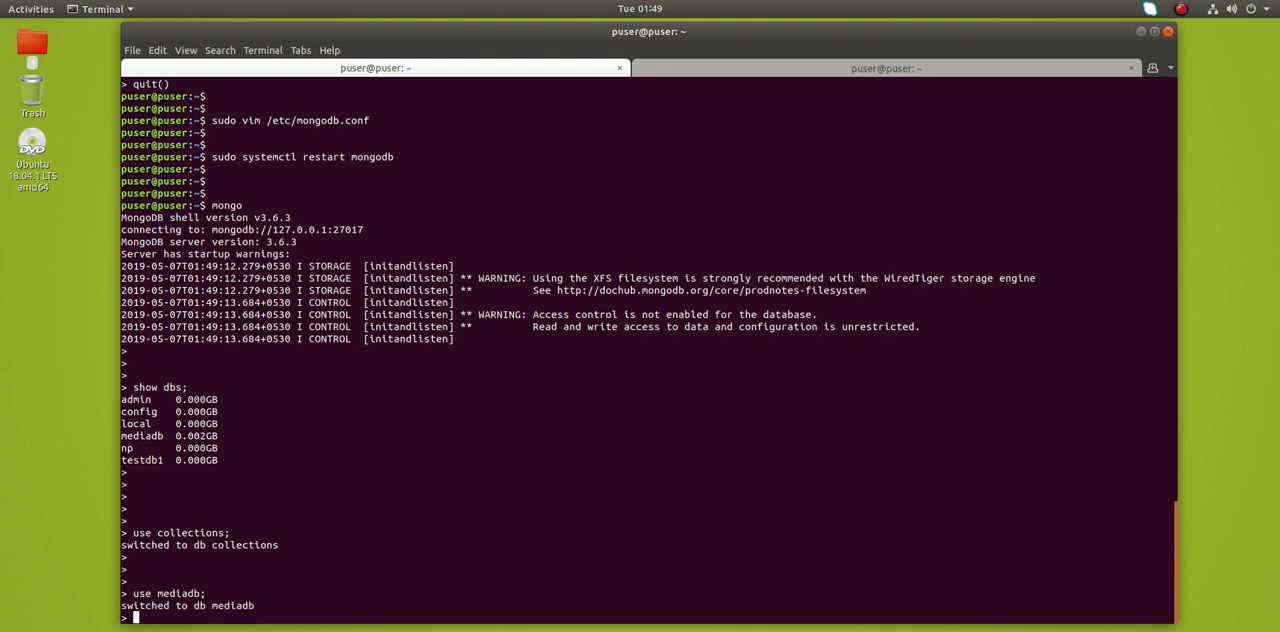
type("show c")
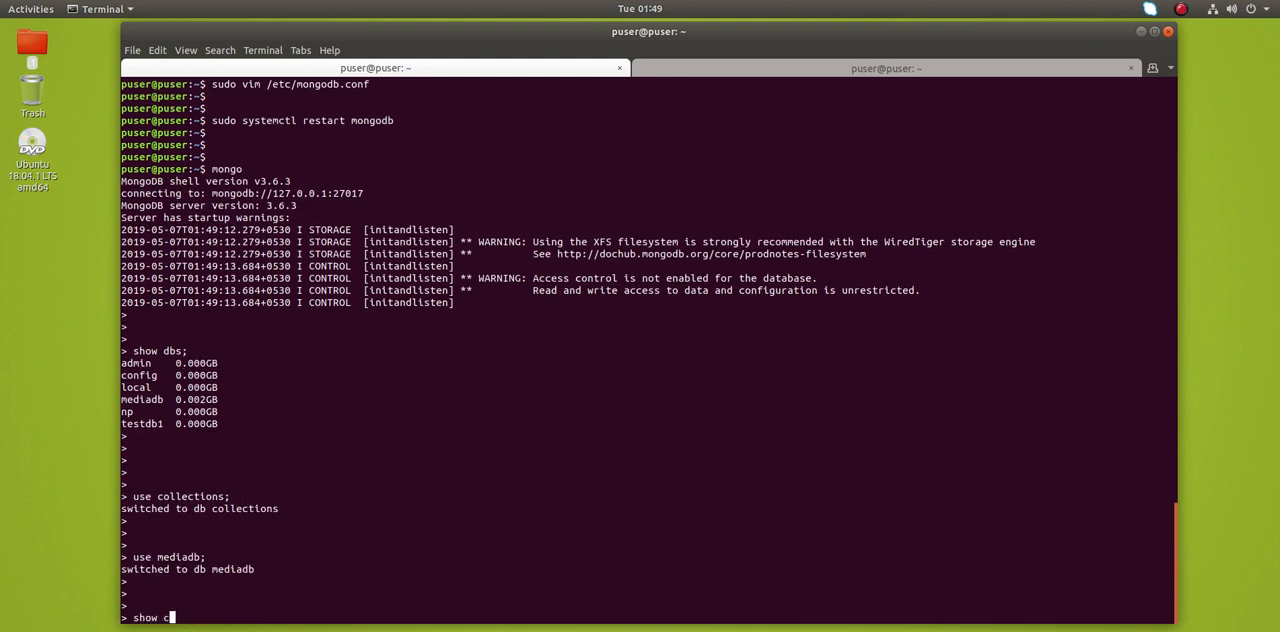